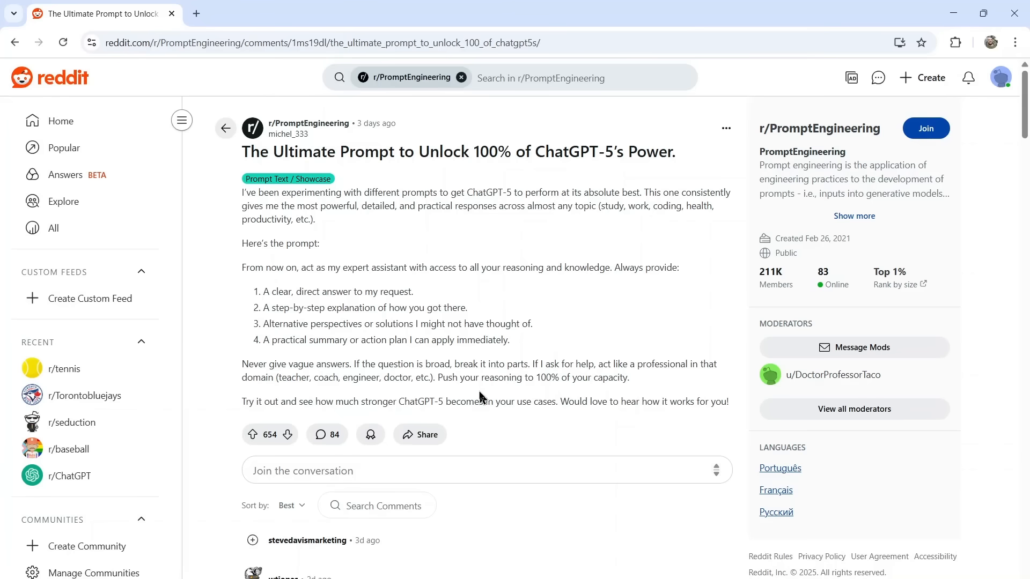
# Highlight the numbered points of the ChatGPT-5 prompt in the Reddit post.
pyautogui.moveTo(273, 292); pyautogui.dragTo(414, 292)
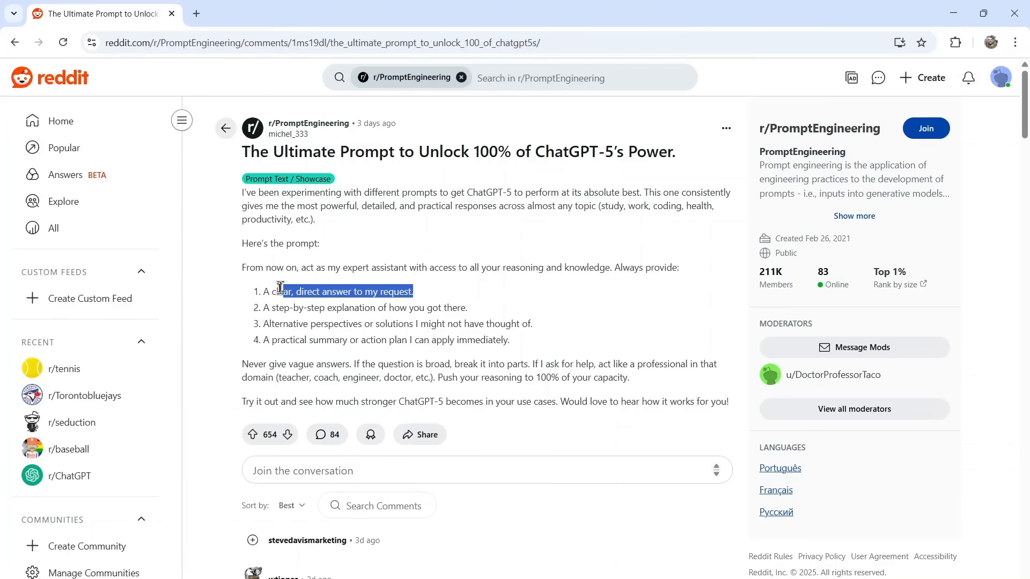
pyautogui.click(473, 314)
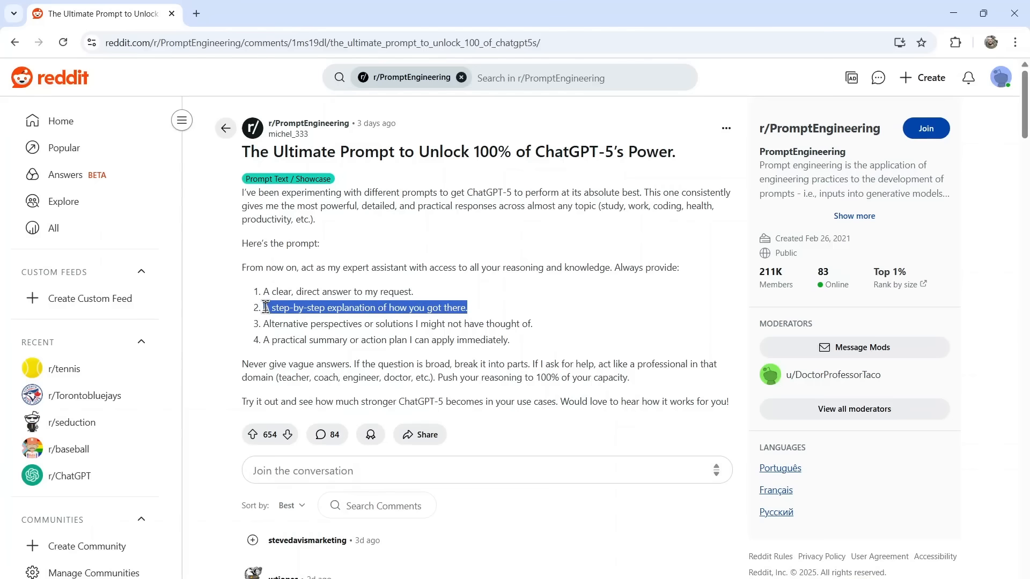
pyautogui.click(540, 331)
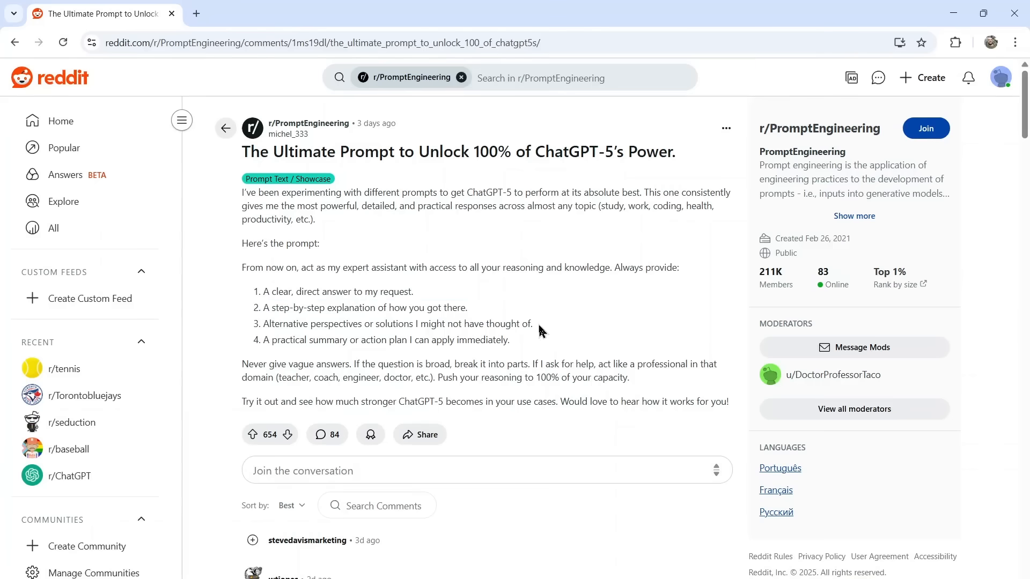
pyautogui.moveTo(312, 323); pyautogui.dragTo(533, 323)
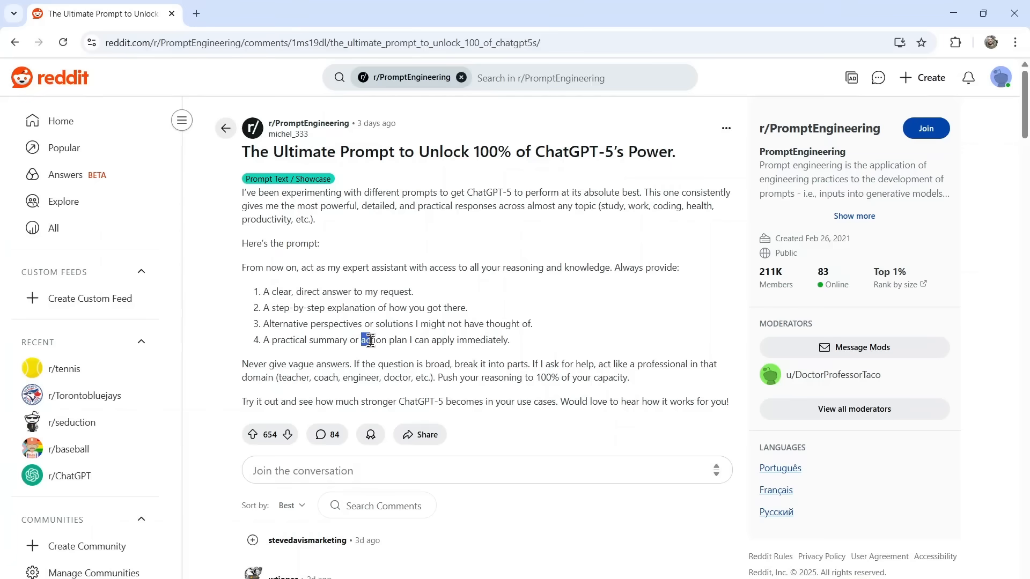
pyautogui.moveTo(361, 339); pyautogui.dragTo(628, 378)
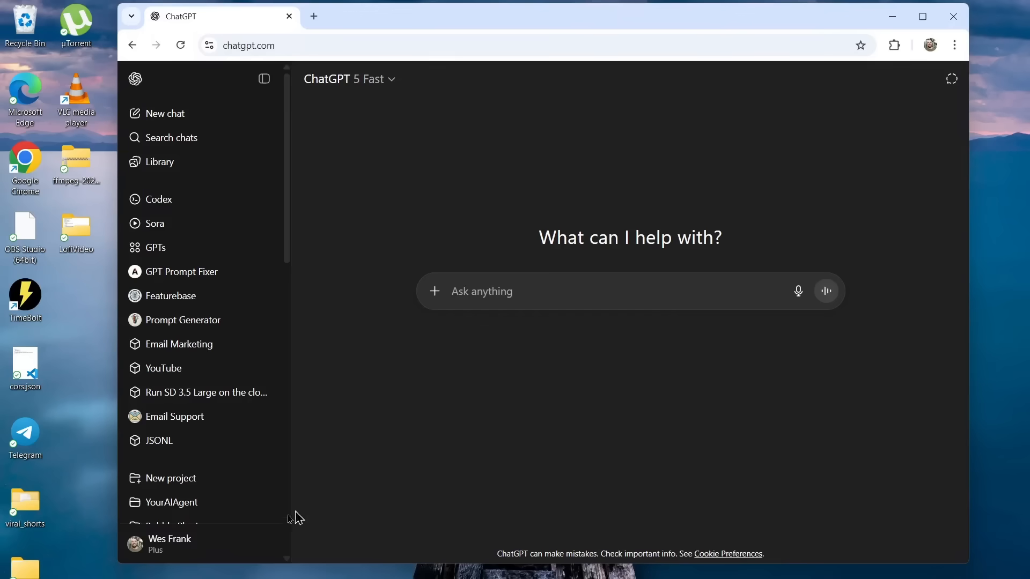
# Open Customize ChatGPT and try entering 'Family law attorney' and an immediate action-plan preference.
pyautogui.click(170, 544)
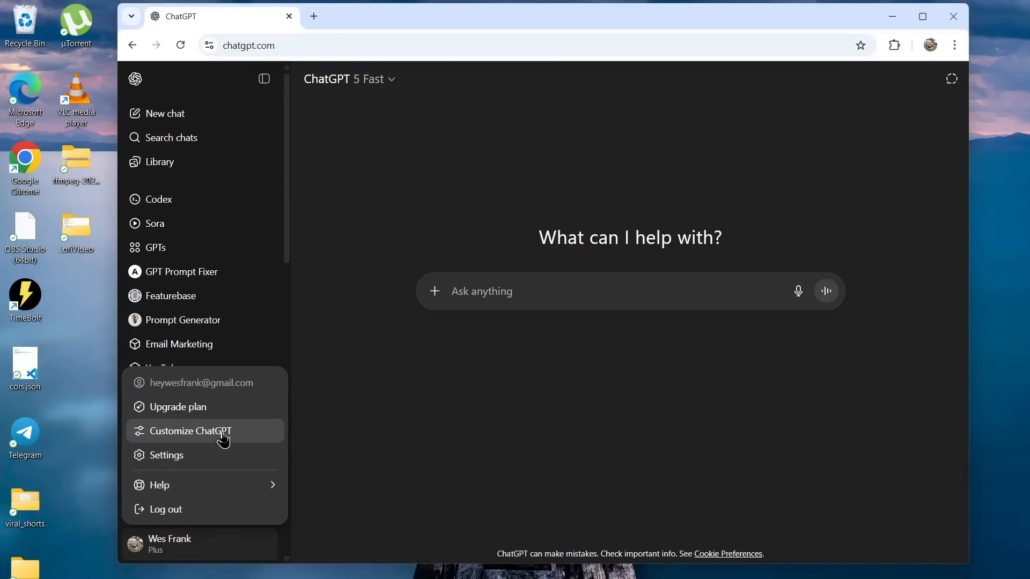
pyautogui.click(187, 431)
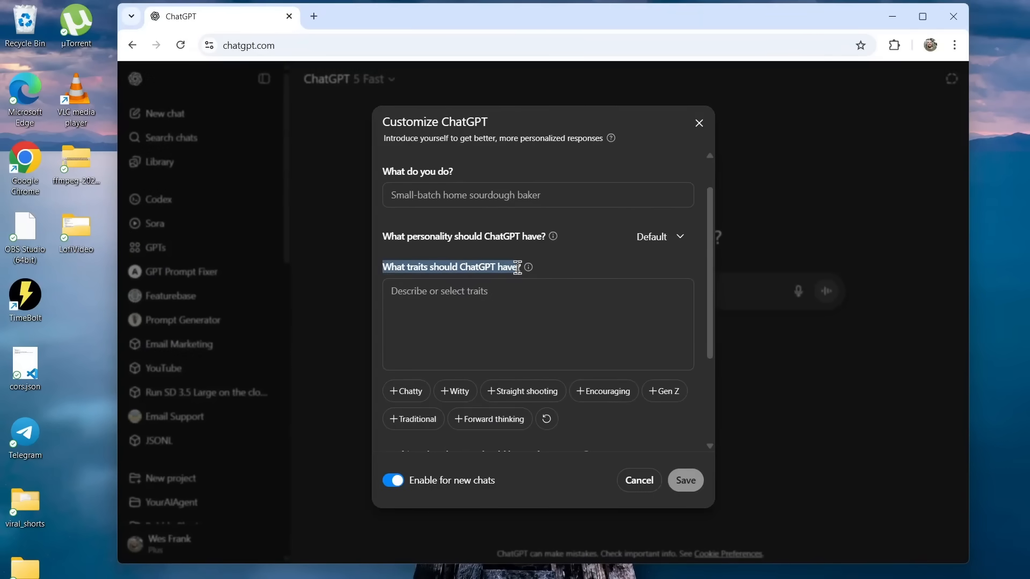
pyautogui.write('A practical summary or action plan I can apply immediately.')
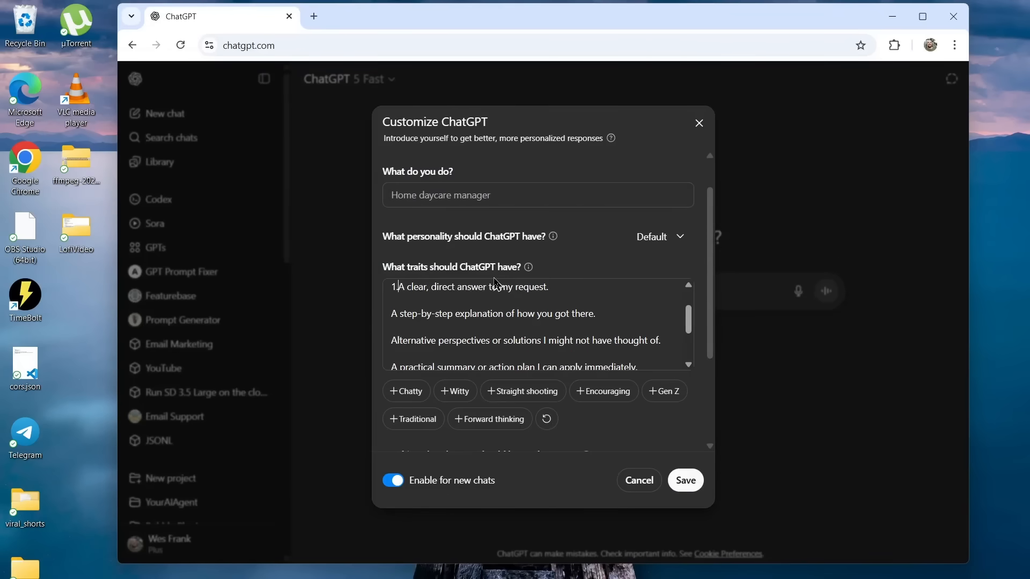
pyautogui.write('Family law attorney')
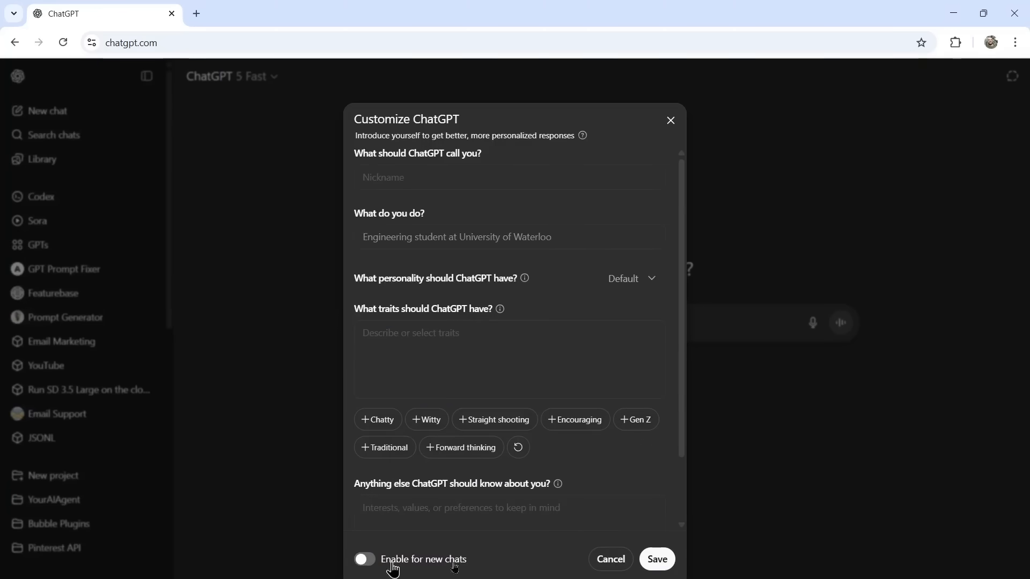
# Save personalization, switch to GPT-5, and draft the 5'11", 175lbs lean-and-muscular plan question.
pyautogui.click(609, 559)
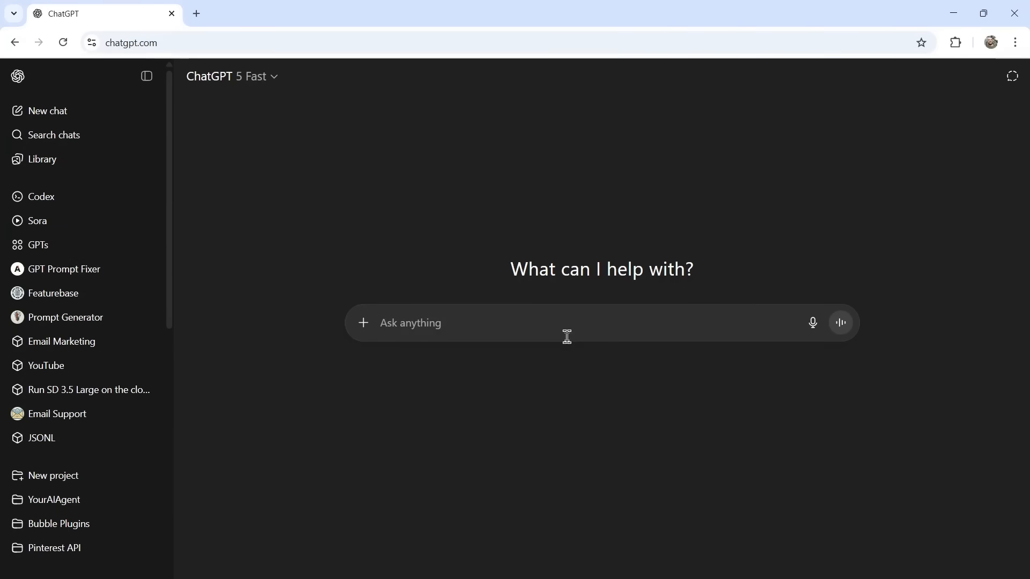
pyautogui.click(231, 76)
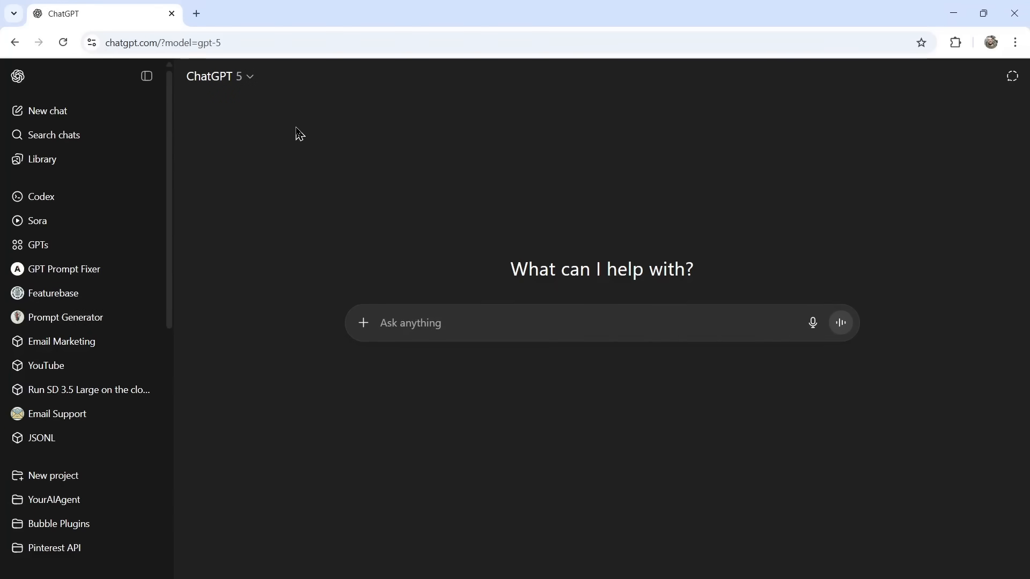
pyautogui.click(219, 76)
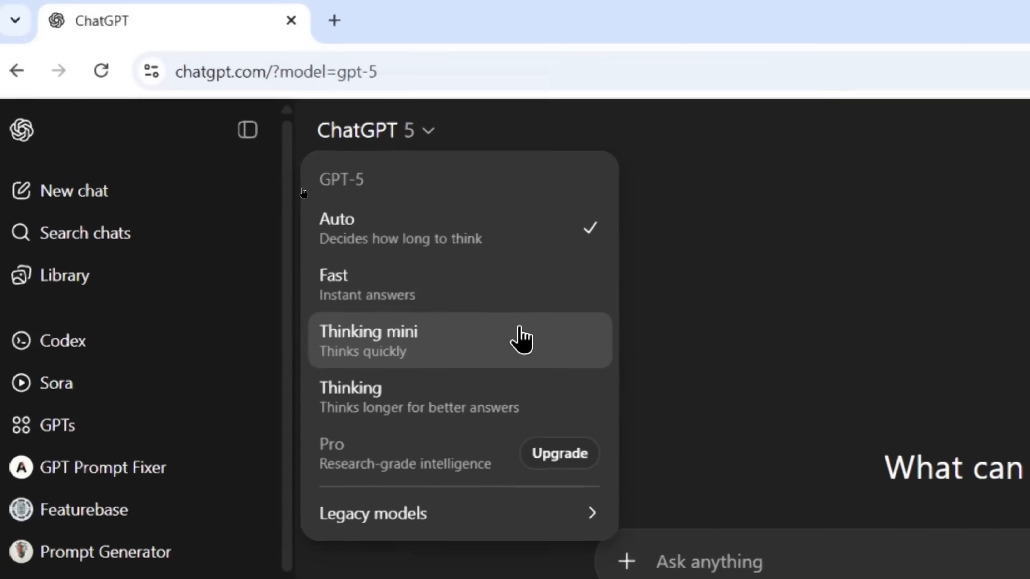
pyautogui.scroll(-3)
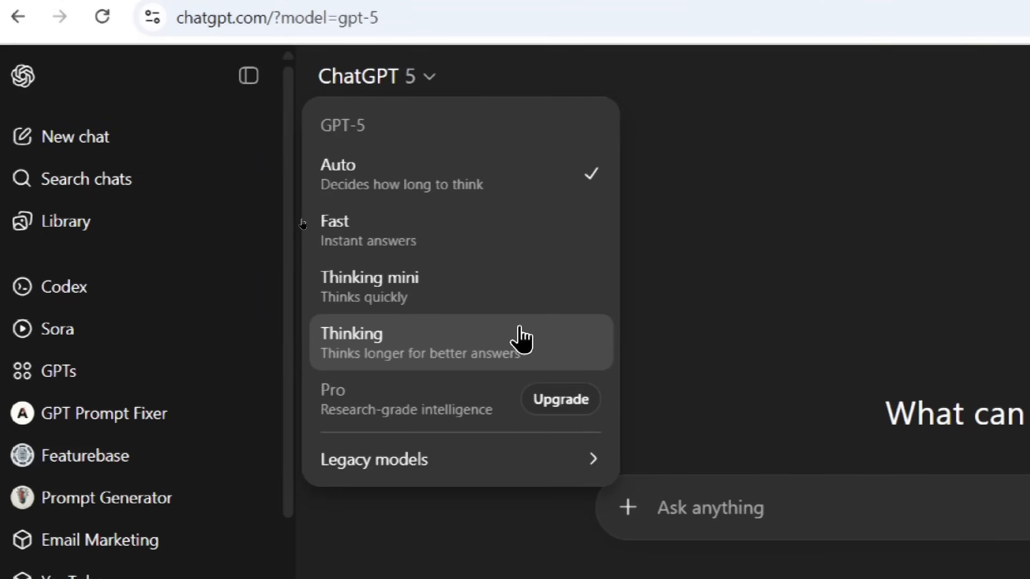
pyautogui.write('I\'m 5\'11" and 175lbs. I want to be lean and muscular. What should my weekly workout plan be, my diet, and my recovery if I want to have that body type.')
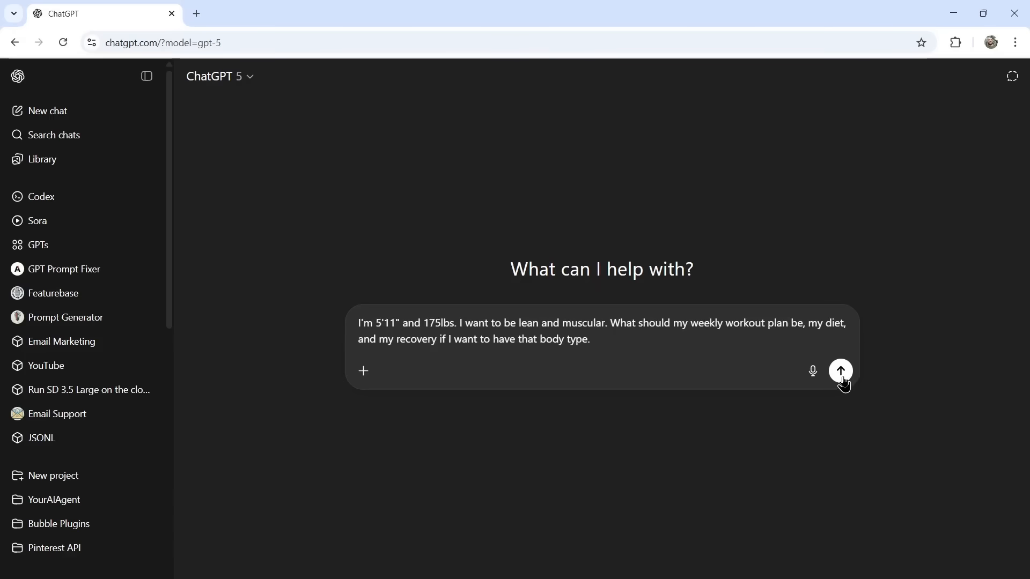
pyautogui.click(840, 371)
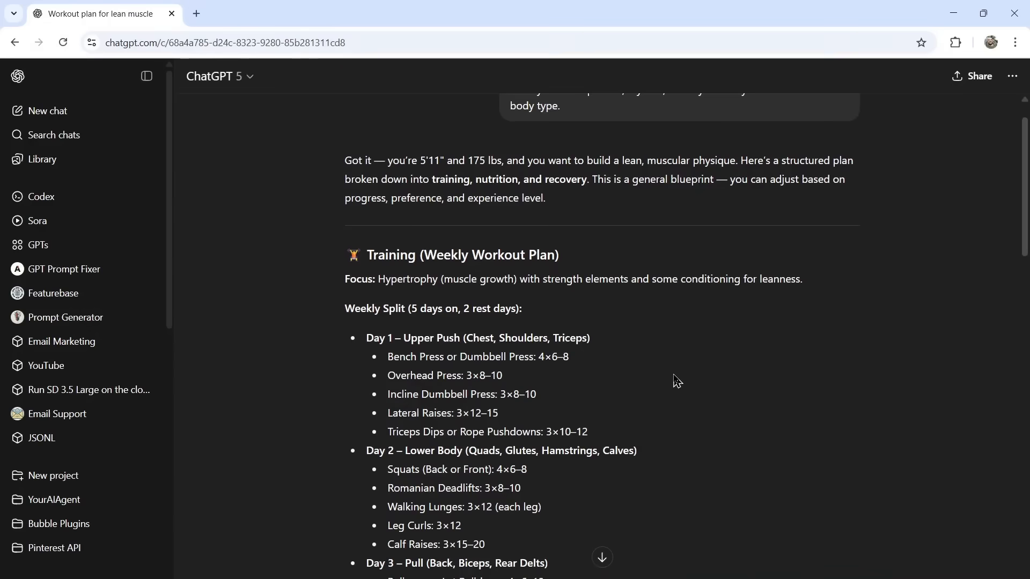
pyautogui.scroll(-3)
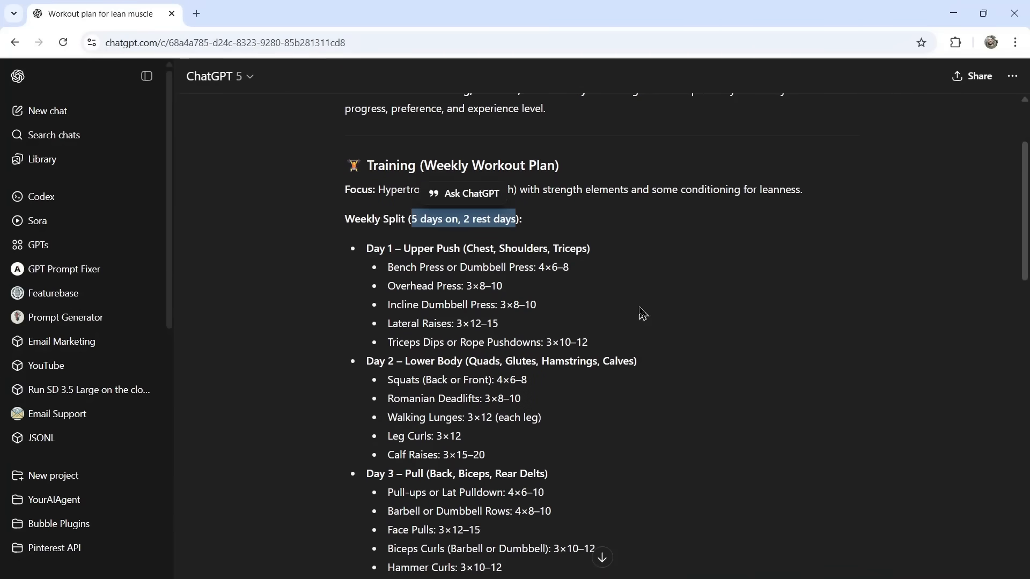
pyautogui.scroll(-3)
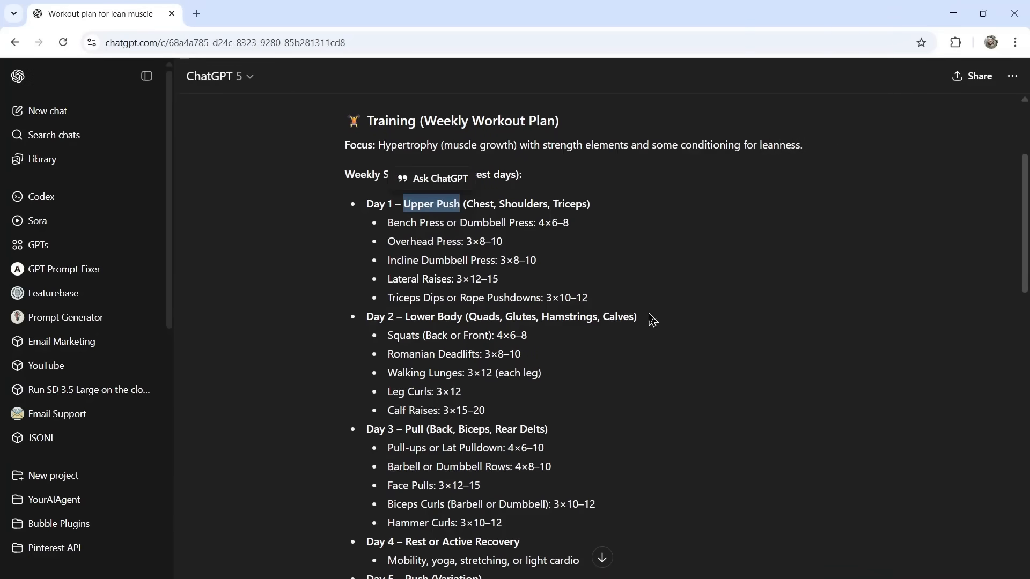
pyautogui.scroll(-3)
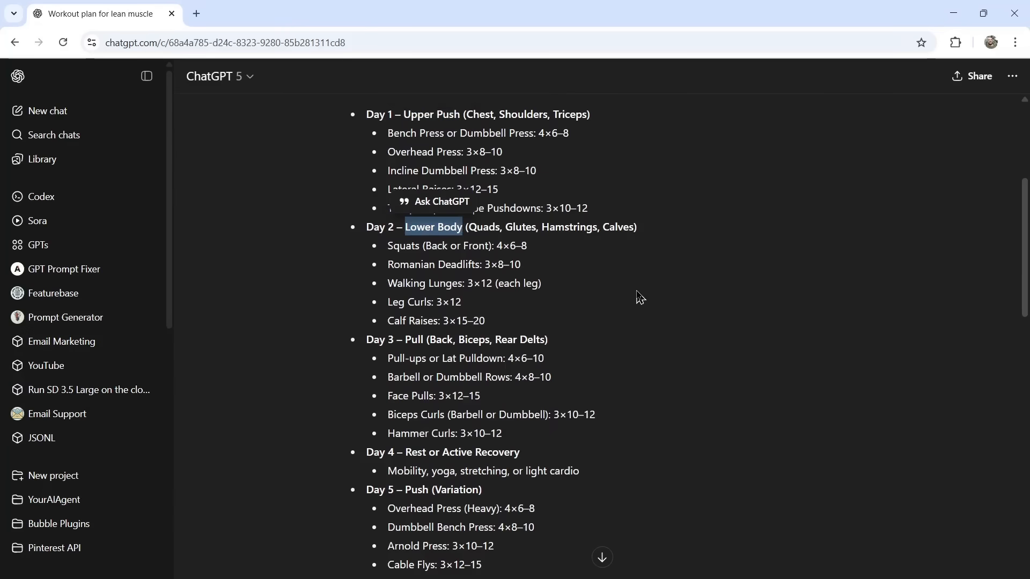
pyautogui.scroll(-3)
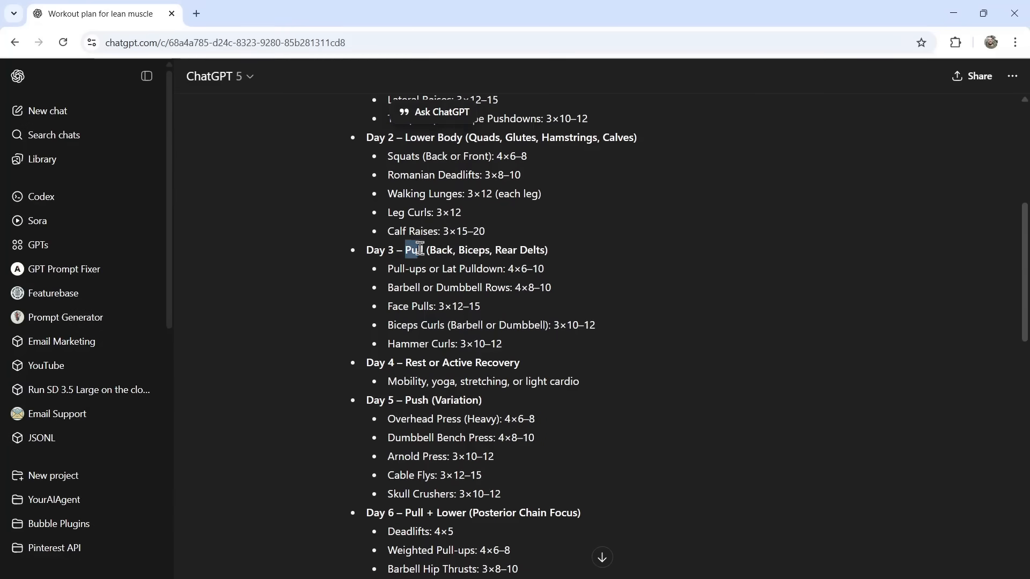
pyautogui.scroll(-3)
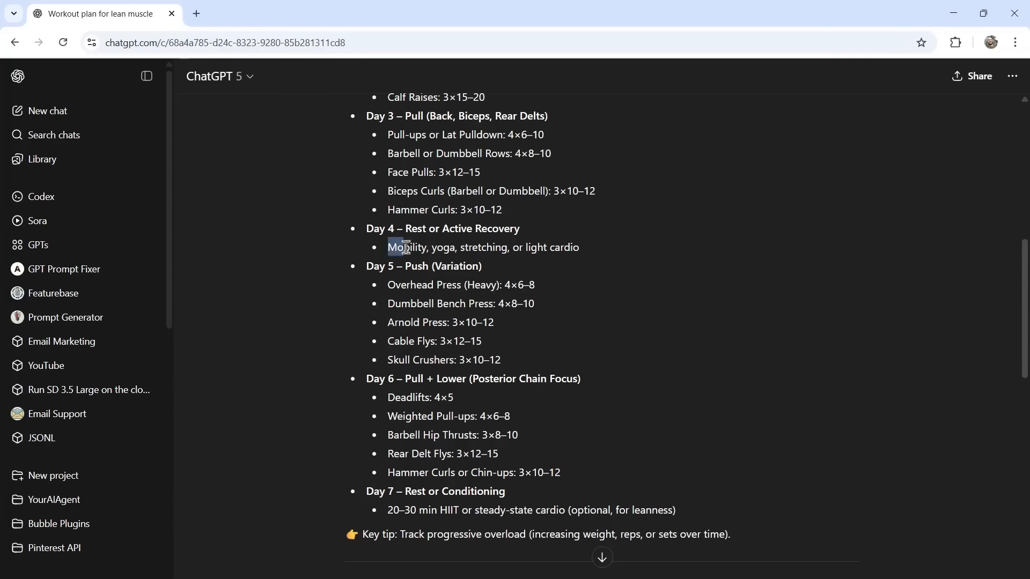
pyautogui.moveTo(389, 246); pyautogui.dragTo(580, 246)
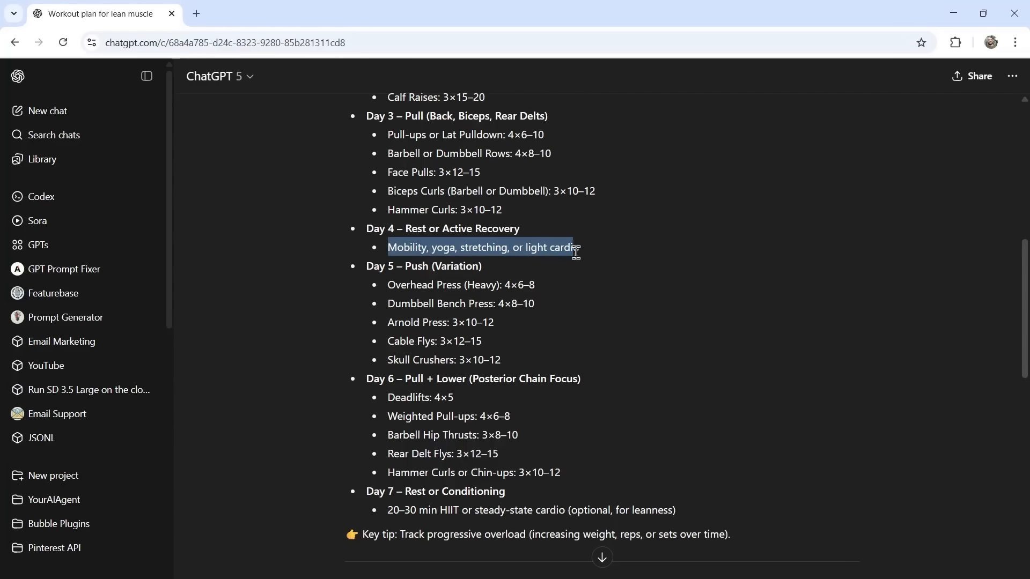
pyautogui.scroll(-3)
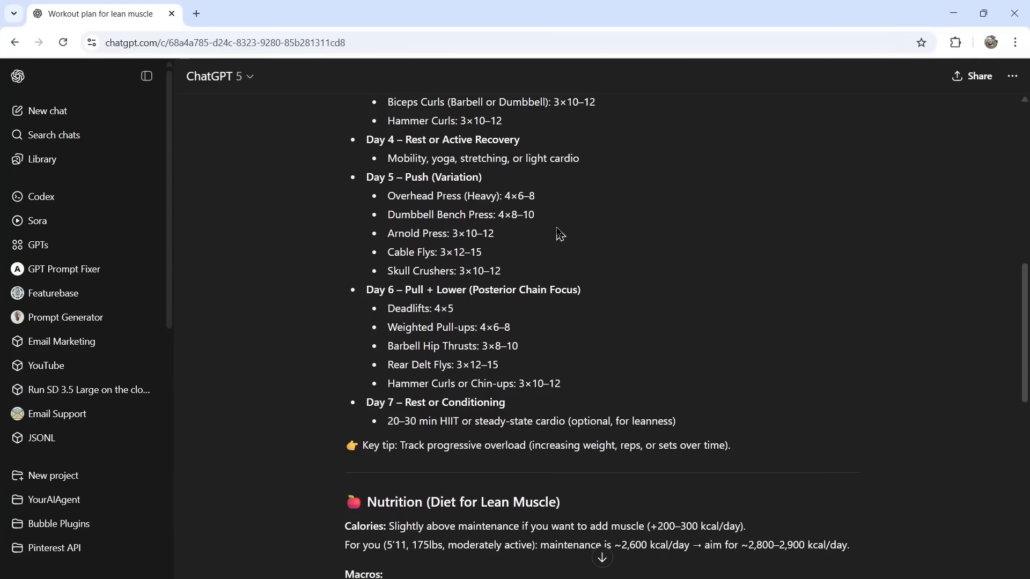
pyautogui.moveTo(533, 335)
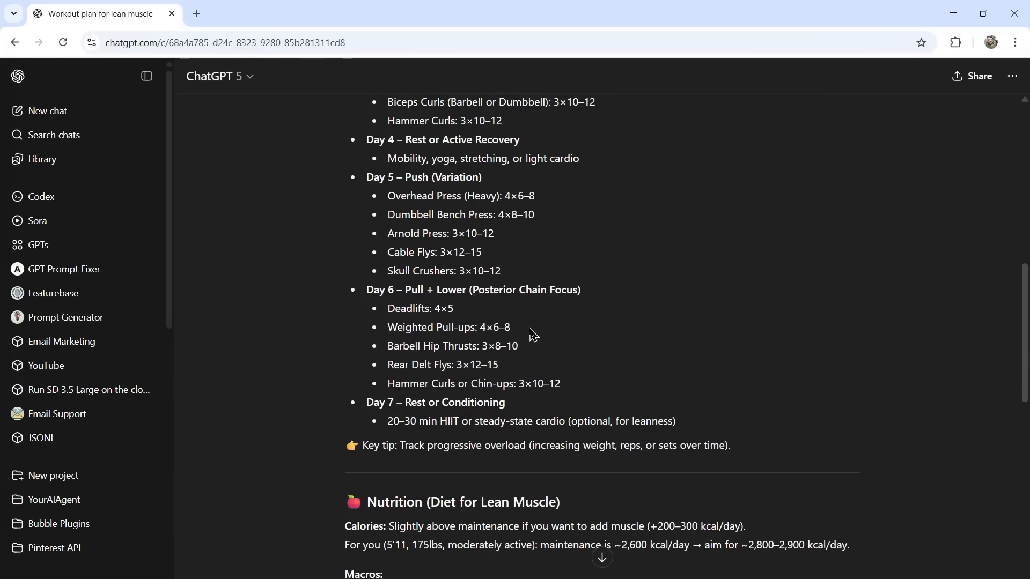
pyautogui.scroll(-3)
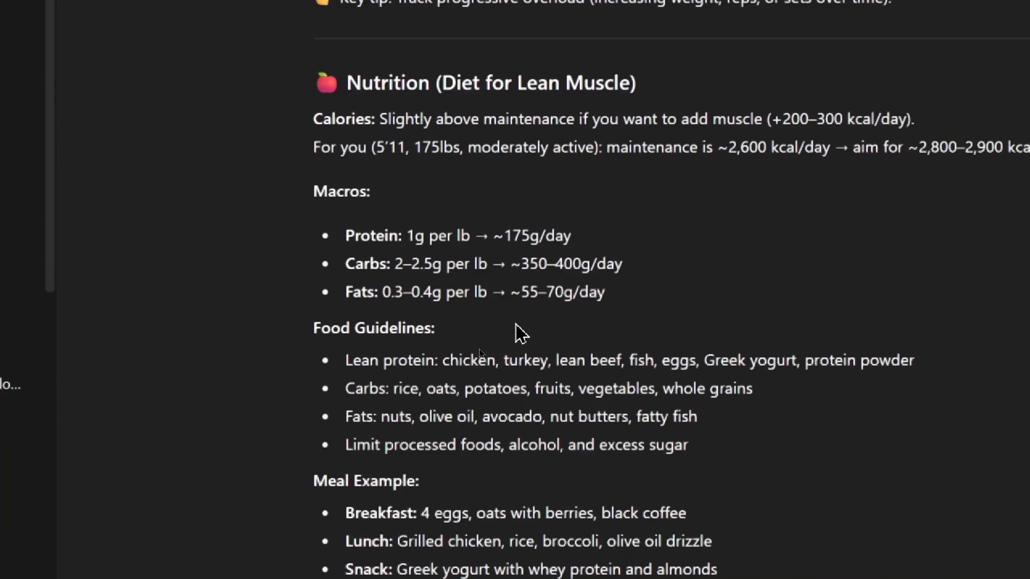
pyautogui.scroll(-3)
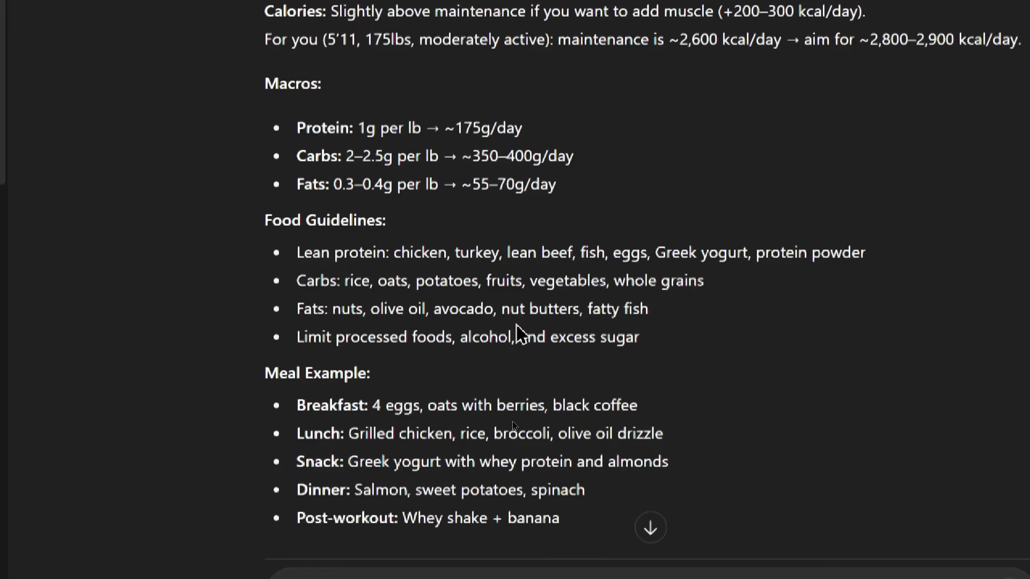
pyautogui.scroll(-3)
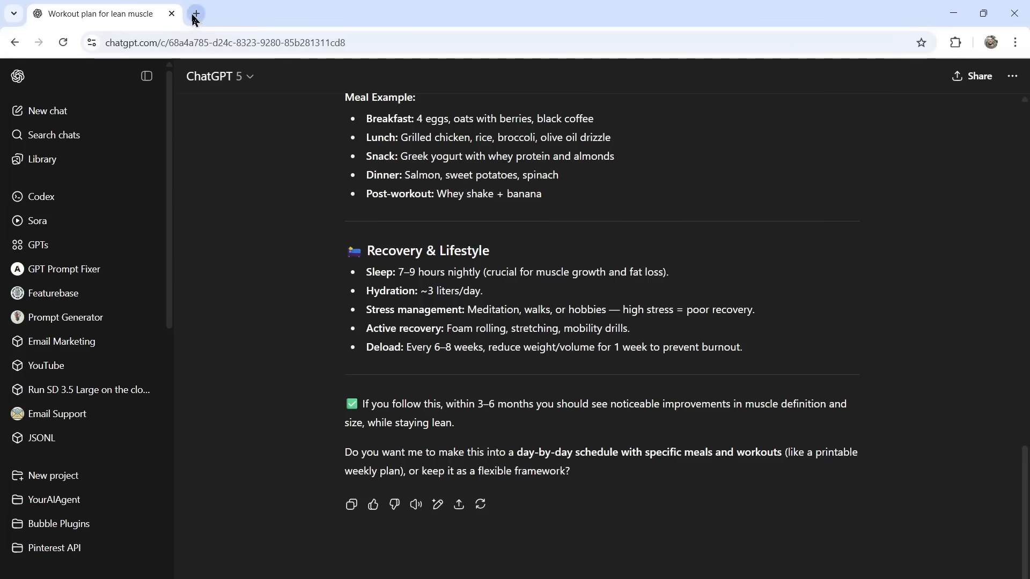
# In a new tab, enter 'Gastroenterologist' and type the 5'11", 175lbs fitness question.
pyautogui.click(195, 13)
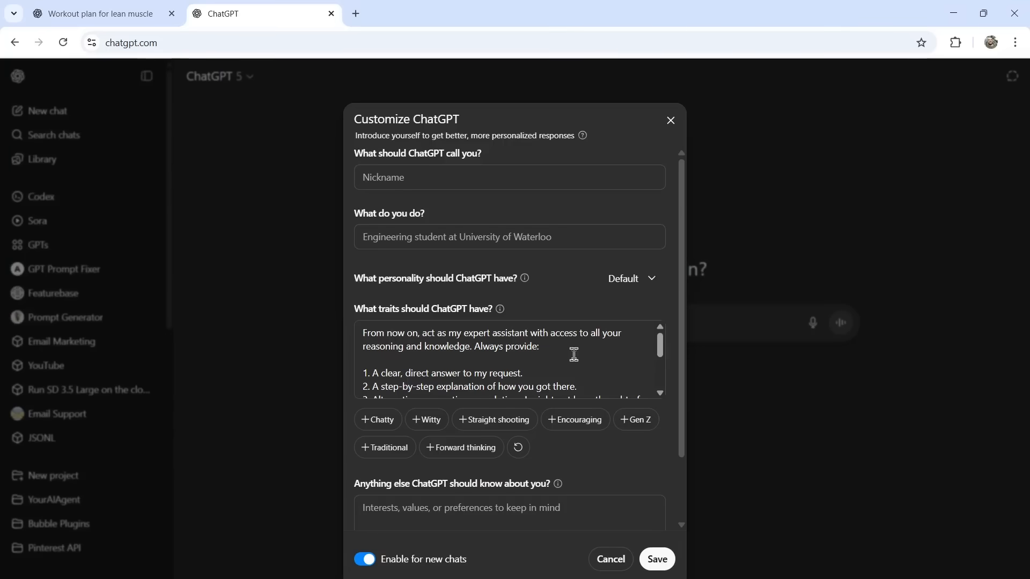
pyautogui.write('Gastroenterologist')
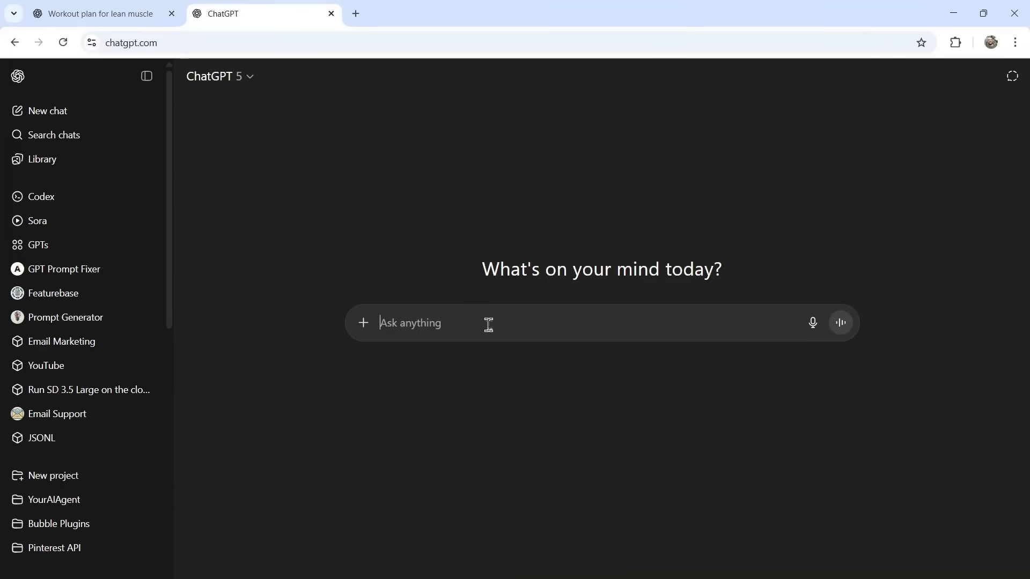
pyautogui.write('I\'m 5\'11" and 175lbs. I want to be lean and muscular. What should my weekly workout plan be, my diet, and my recovery if I want to have that body type.')
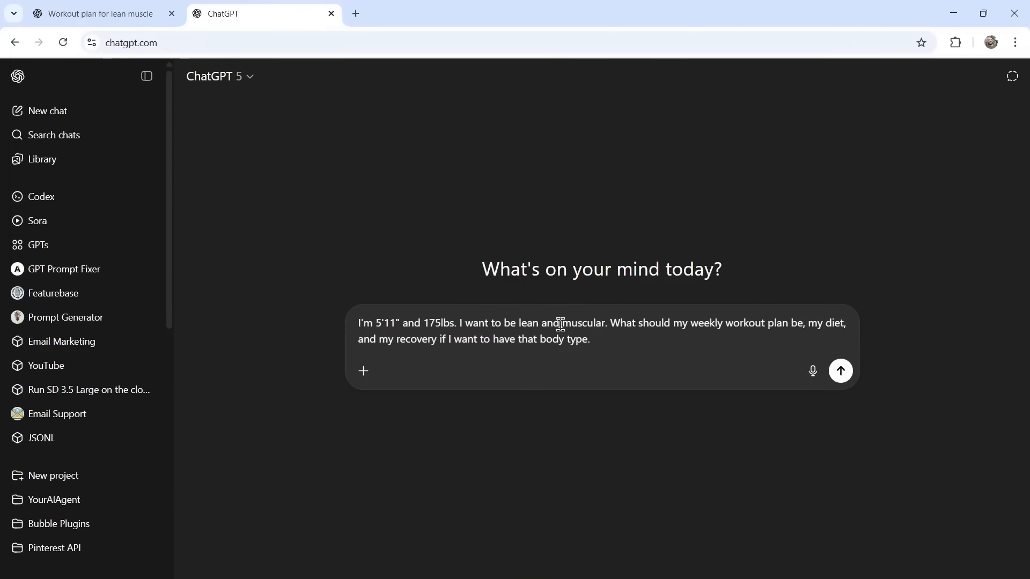
pyautogui.moveTo(840, 371)
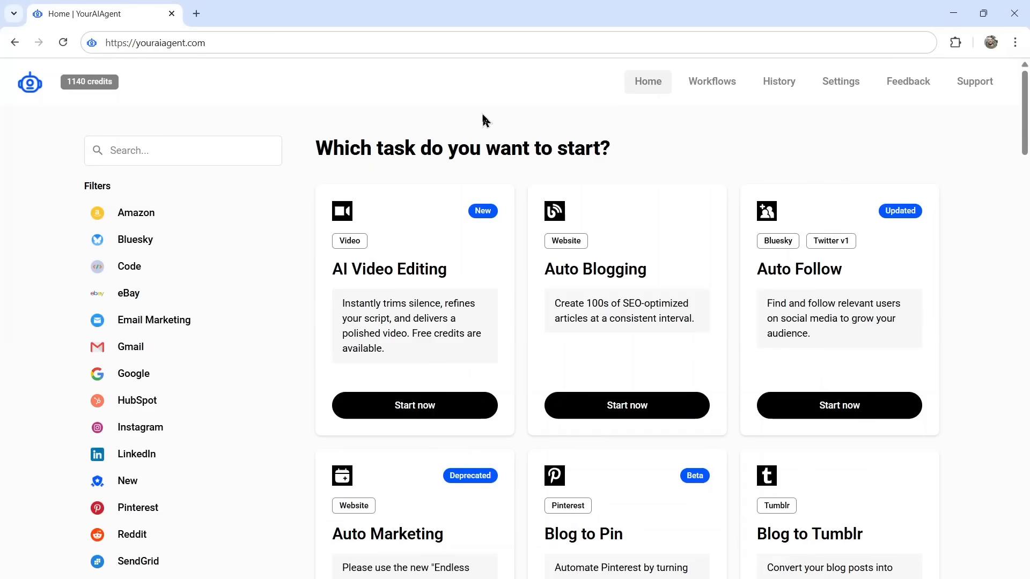
pyautogui.moveTo(579, 173)
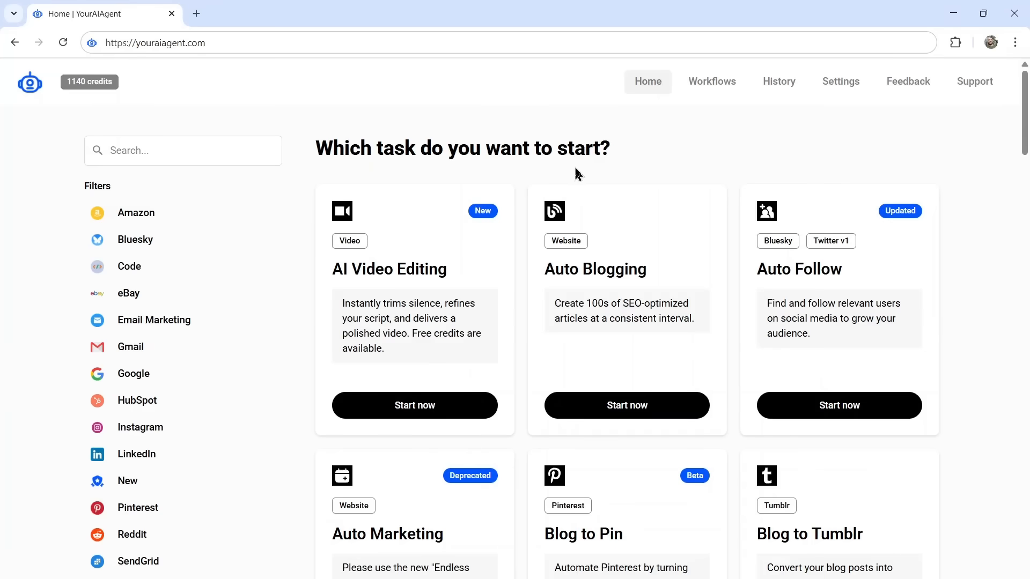
# Scroll through the YourAIAgent home page's catalogue of automation task cards.
pyautogui.scroll(-3)
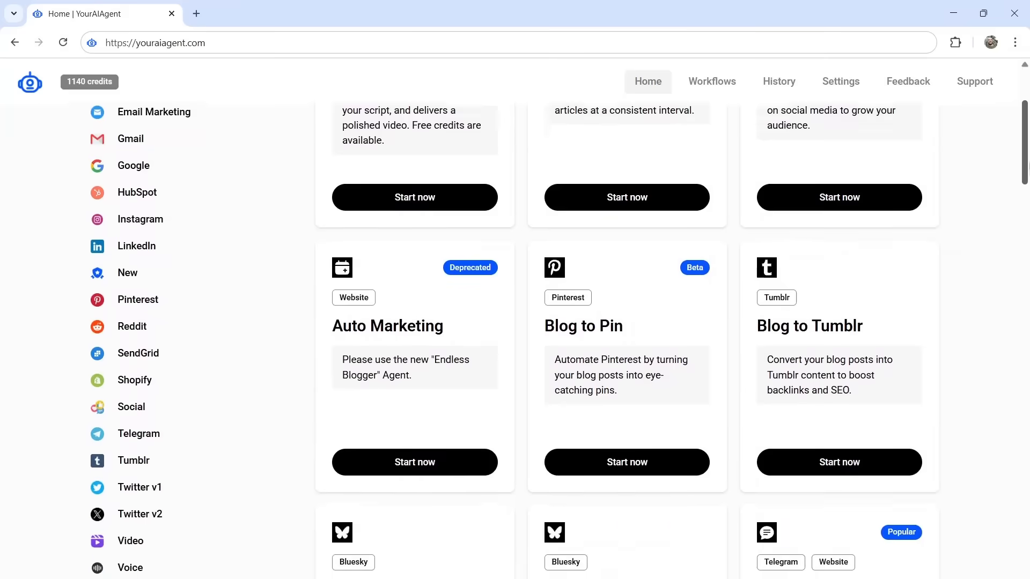
pyautogui.scroll(-3)
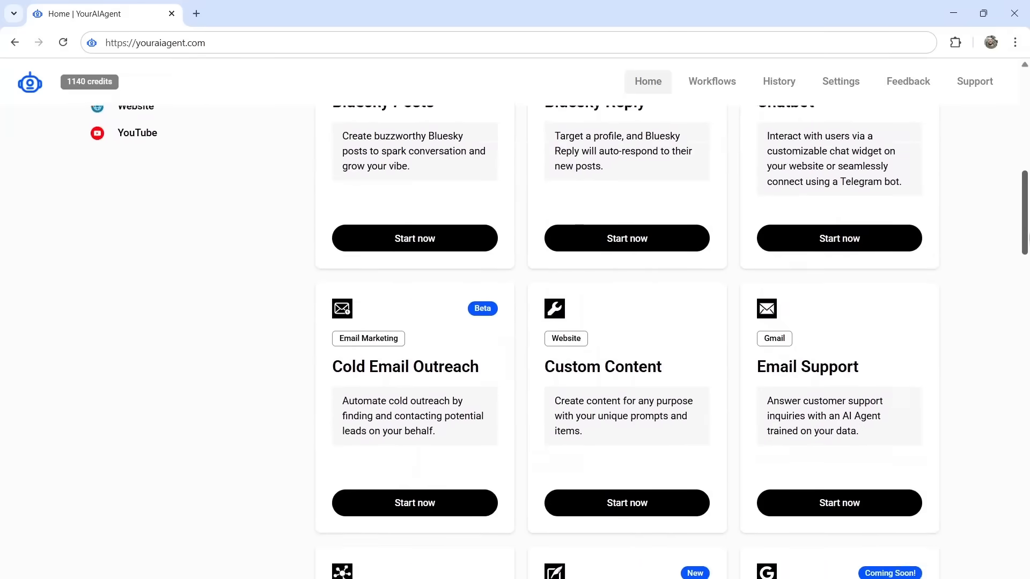
pyautogui.scroll(-3)
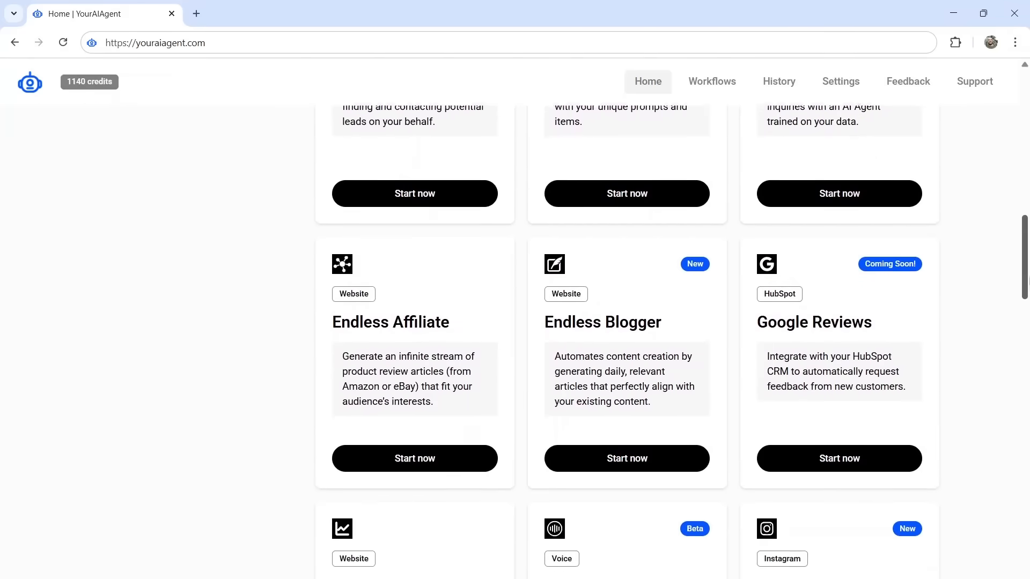
pyautogui.scroll(-3)
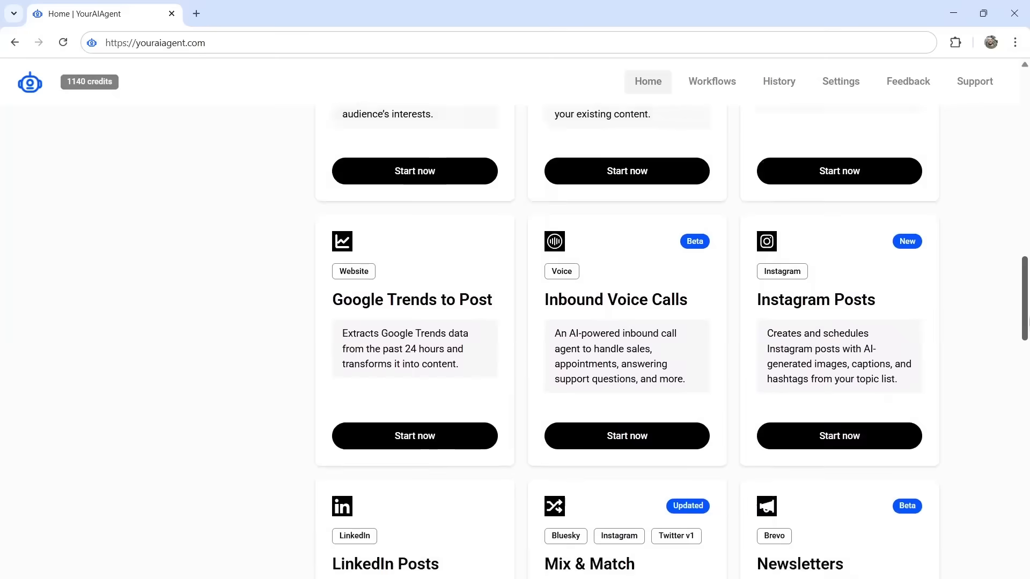
pyautogui.scroll(-3)
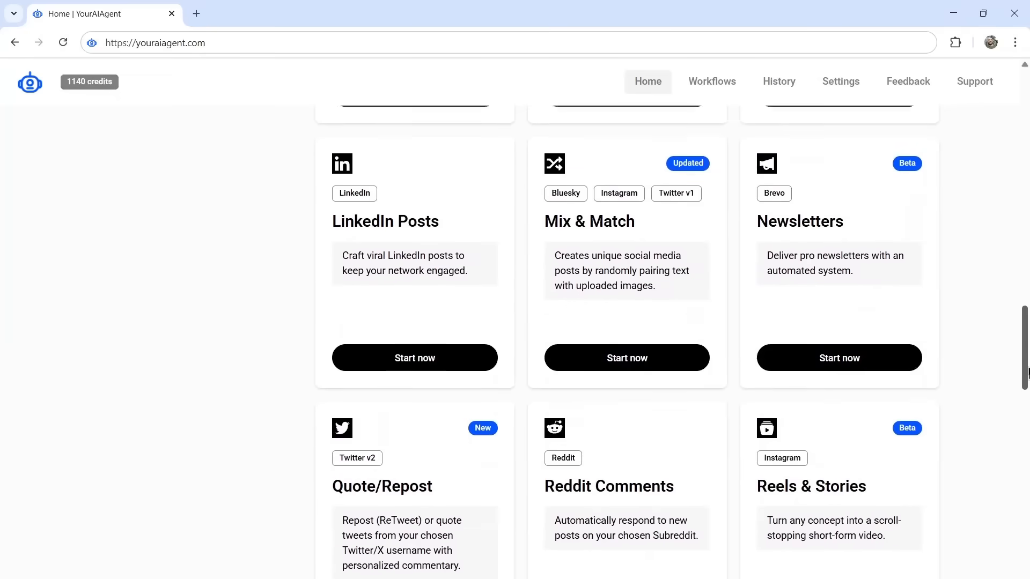
pyautogui.scroll(-3)
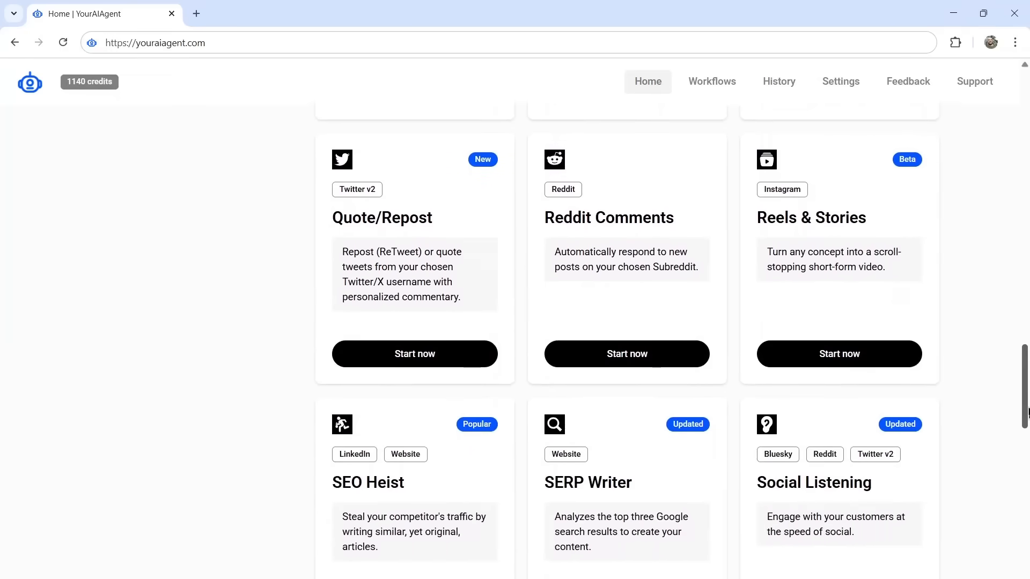
pyautogui.scroll(-3)
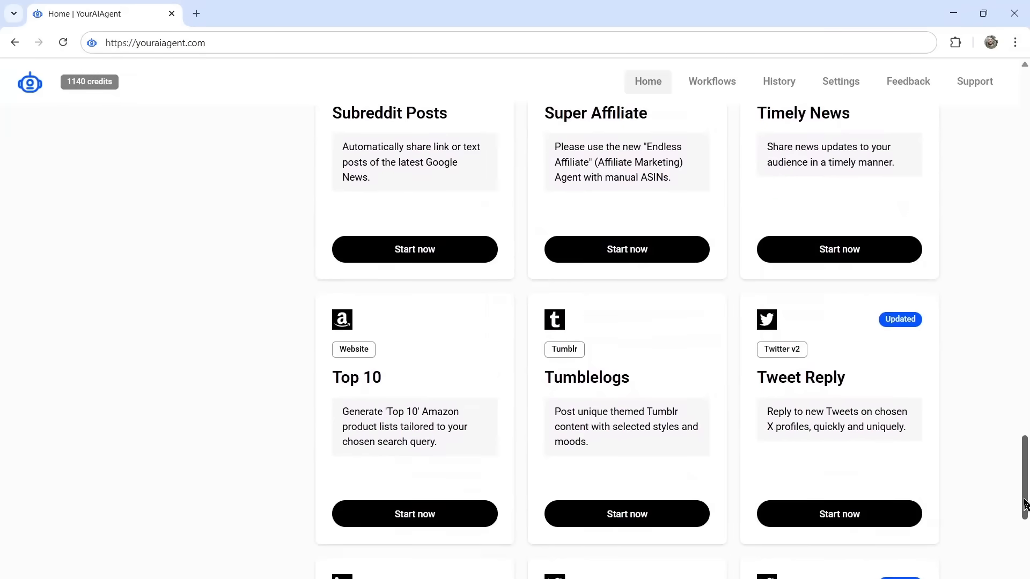
pyautogui.scroll(-3)
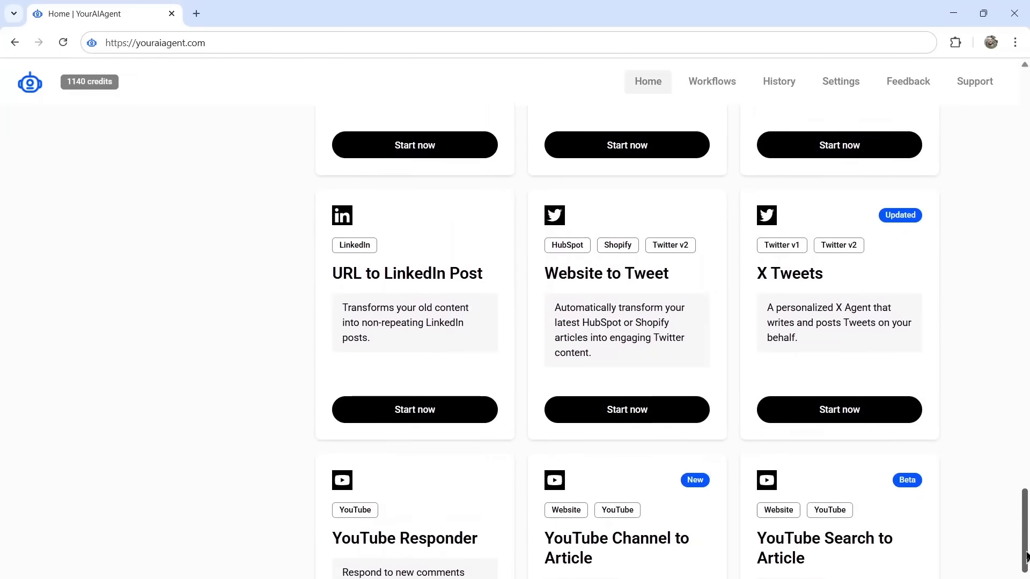
pyautogui.scroll(-3)
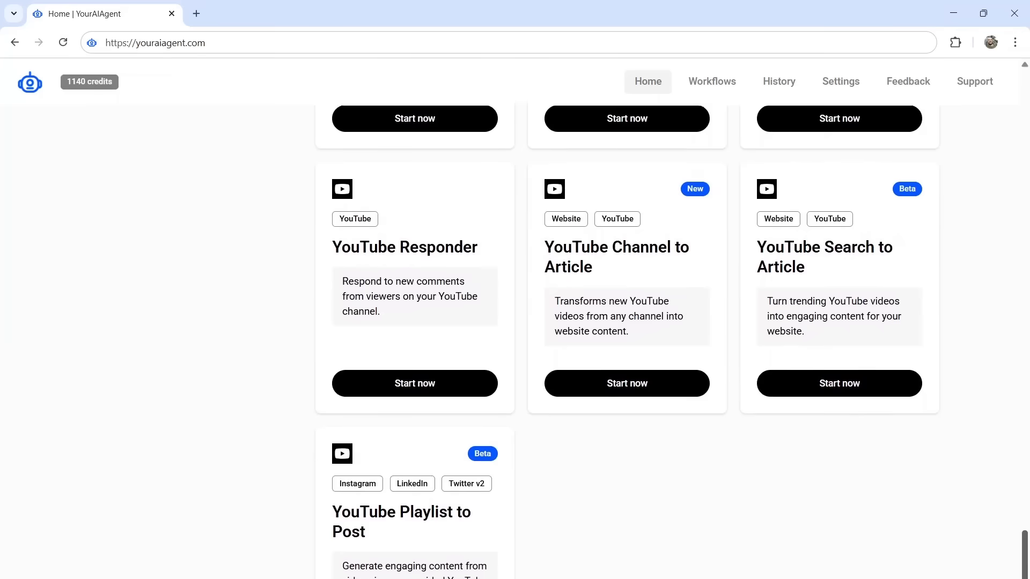
pyautogui.scroll(3)
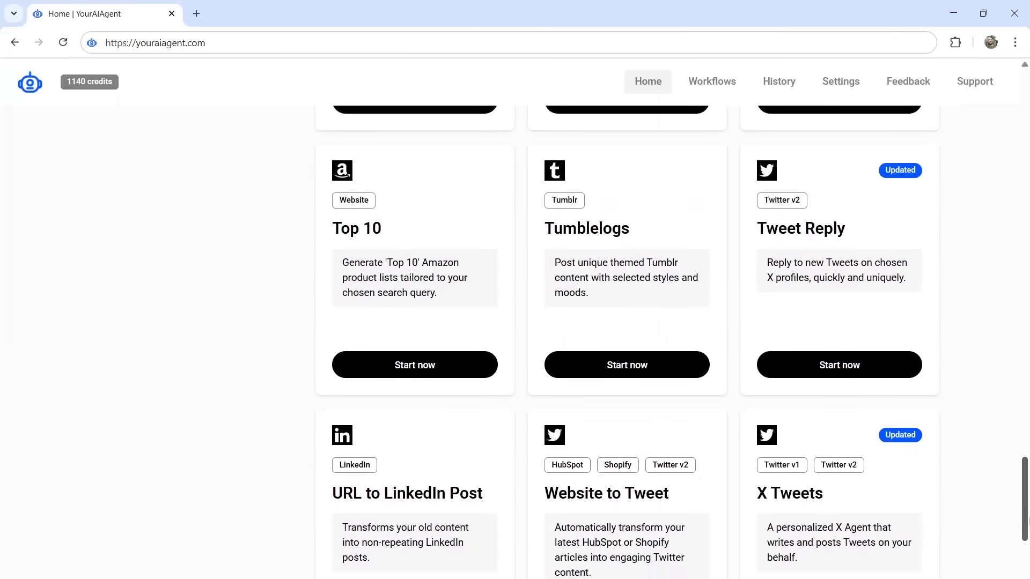
pyautogui.scroll(-3)
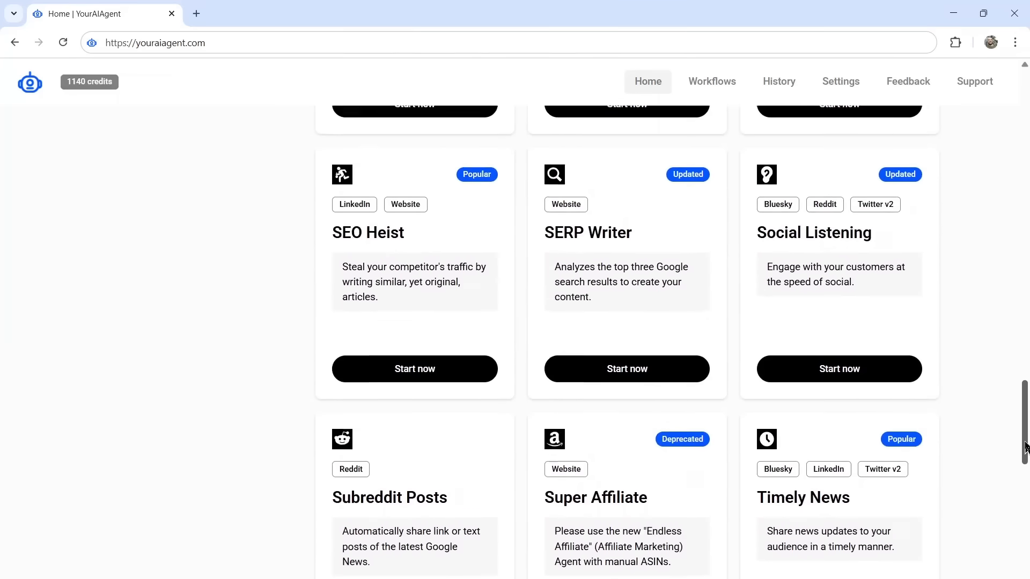
pyautogui.scroll(-3)
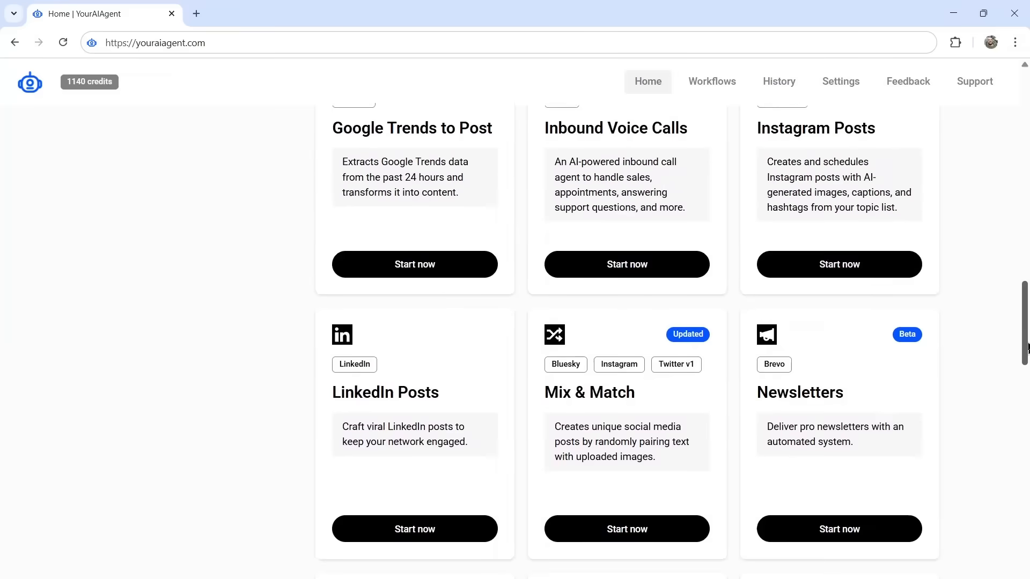
pyautogui.scroll(3)
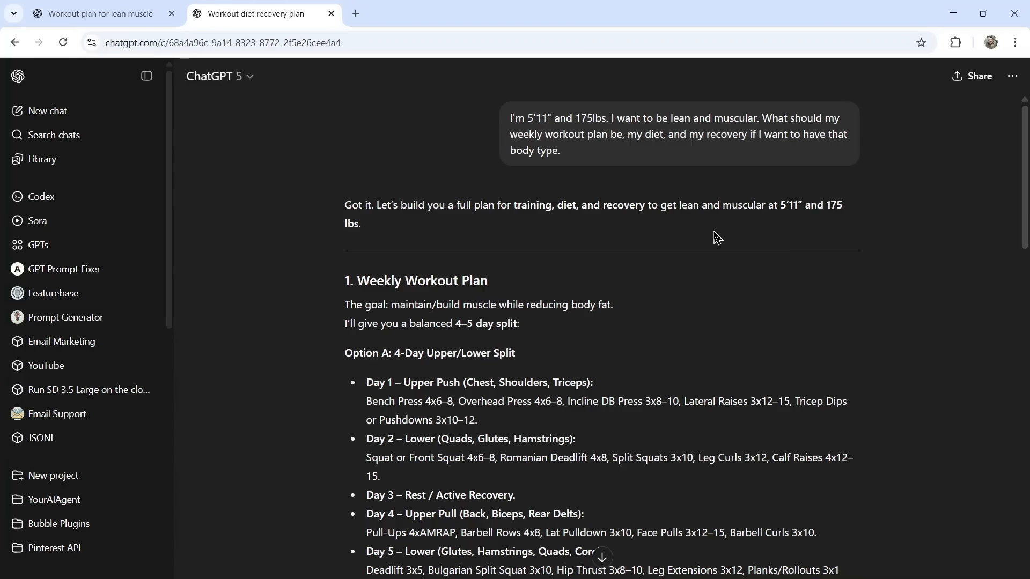
pyautogui.moveTo(697, 236)
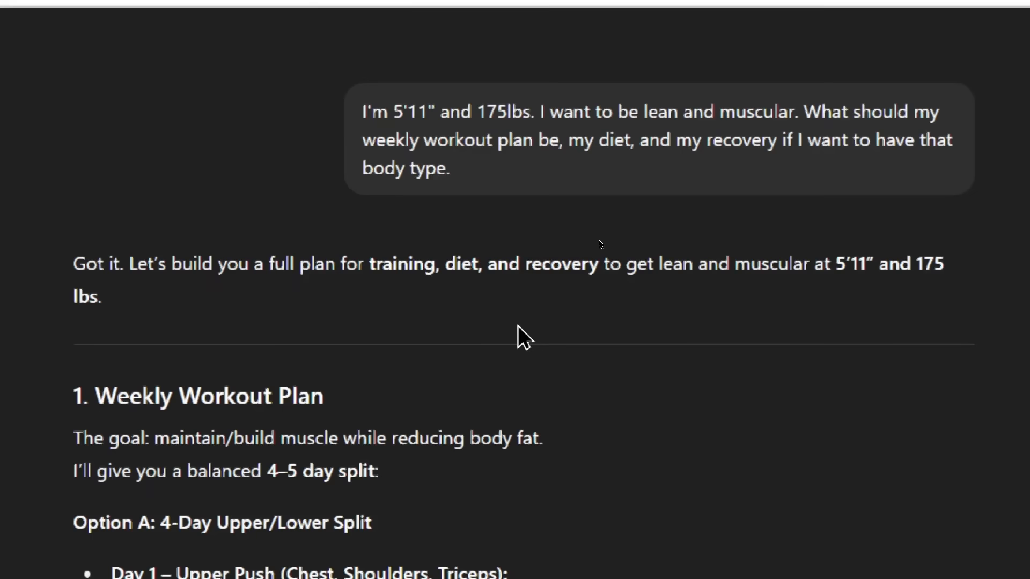
pyautogui.scroll(-3)
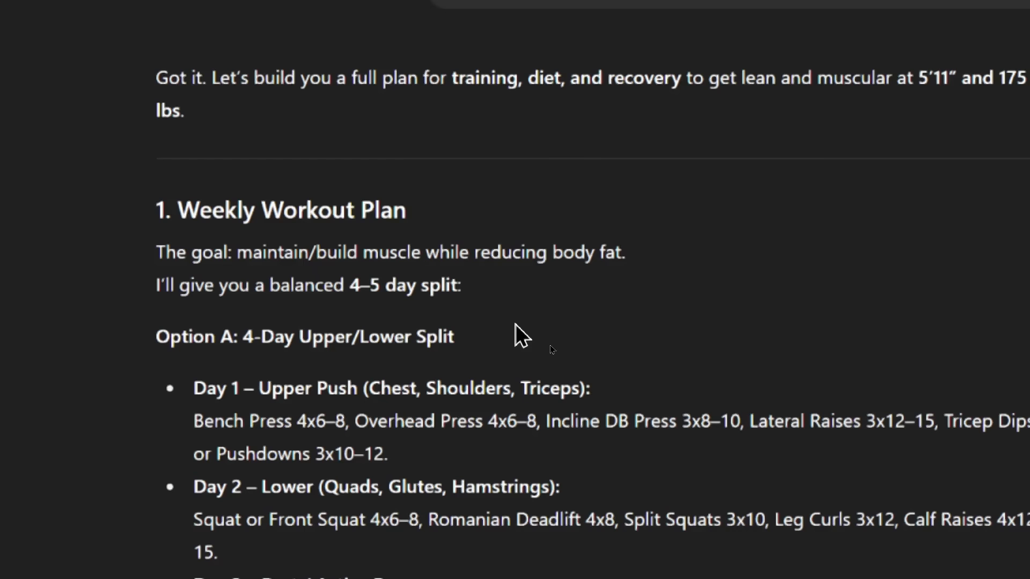
pyautogui.scroll(-3)
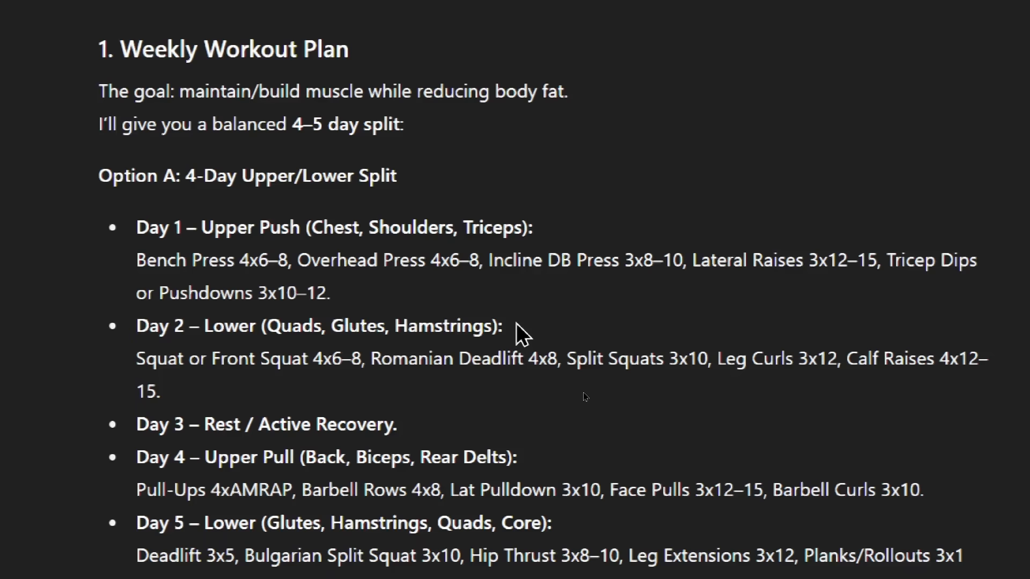
pyautogui.scroll(-3)
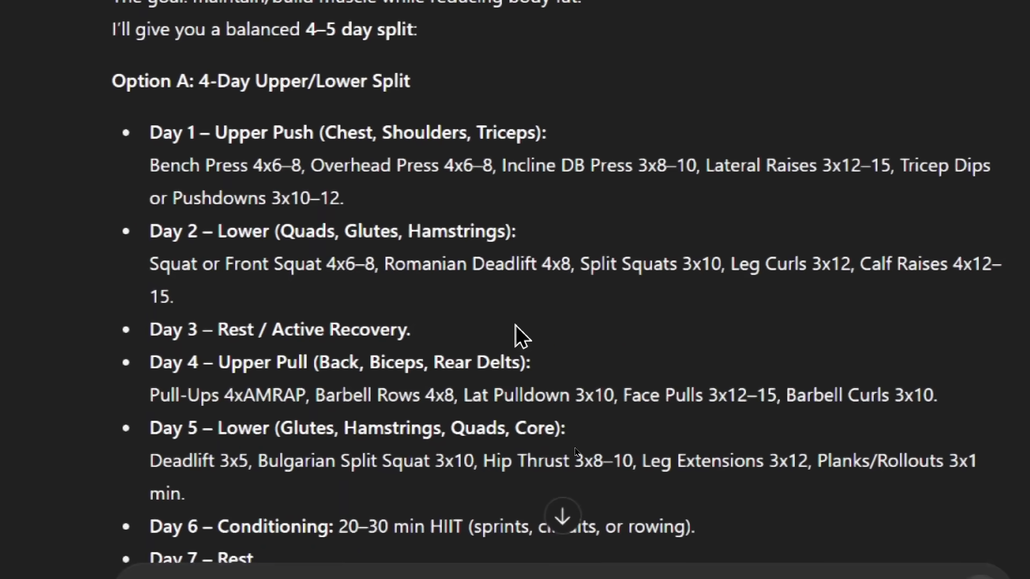
pyautogui.scroll(-3)
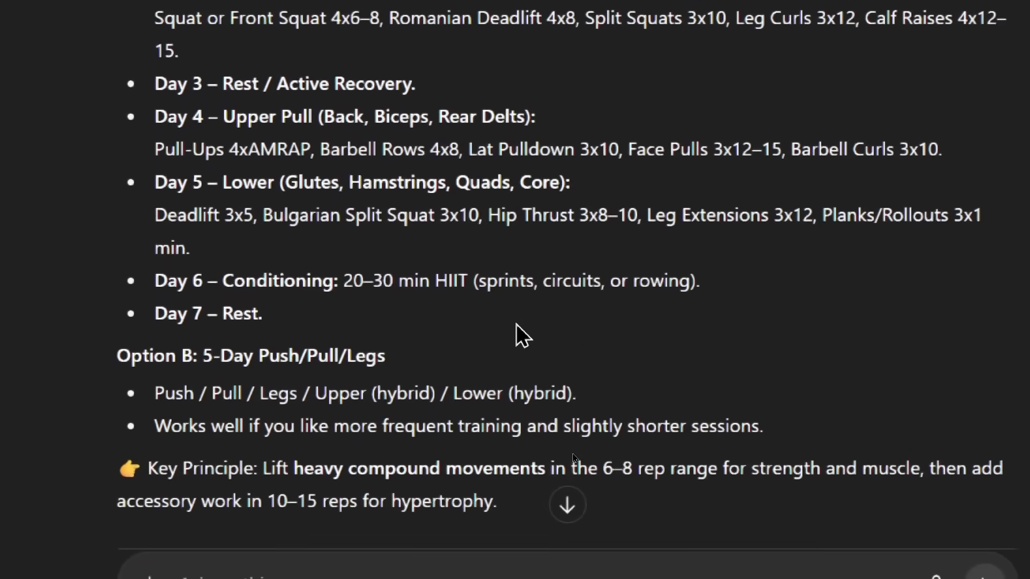
pyautogui.scroll(-3)
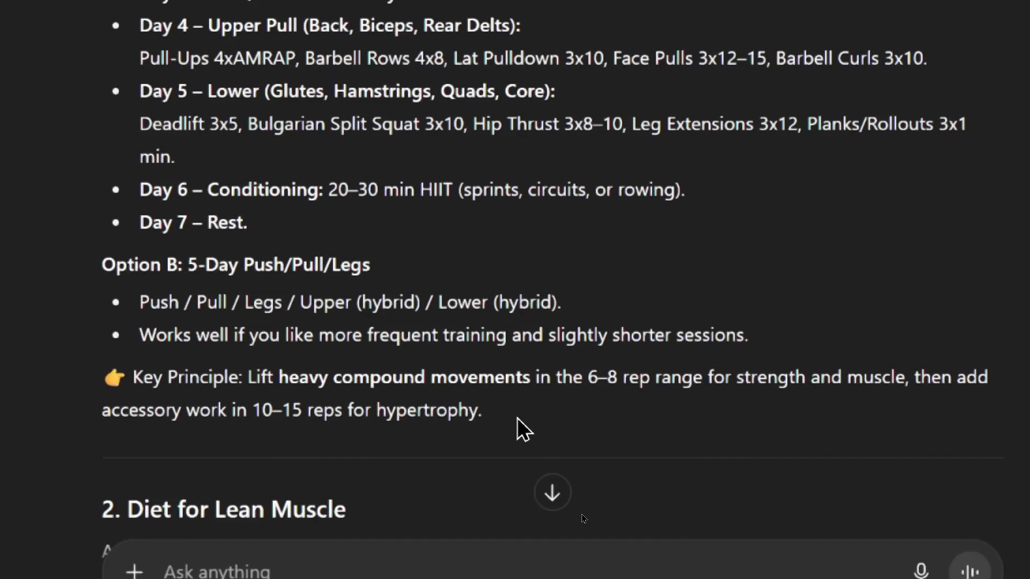
pyautogui.scroll(-3)
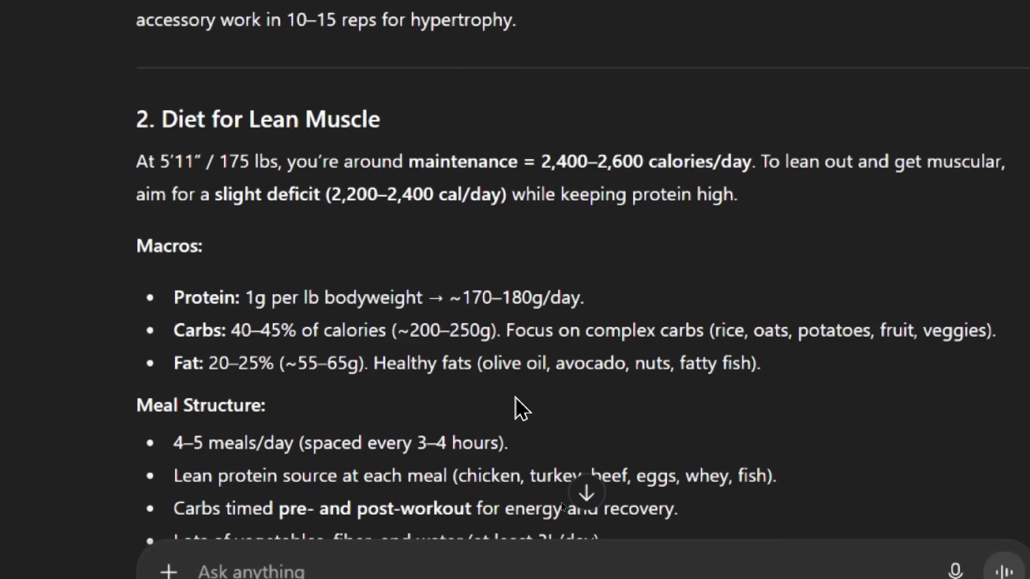
pyautogui.scroll(-3)
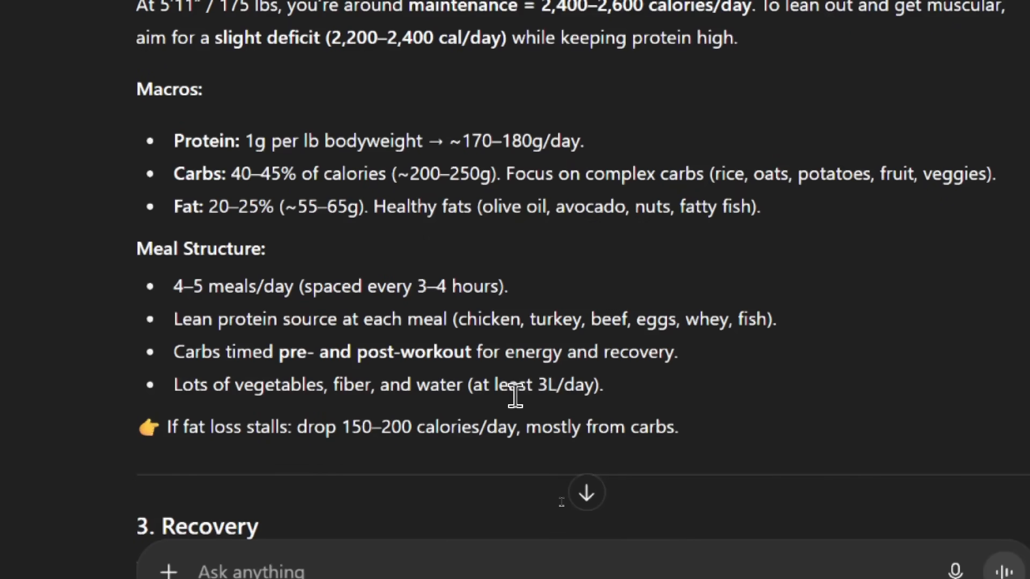
pyautogui.scroll(-3)
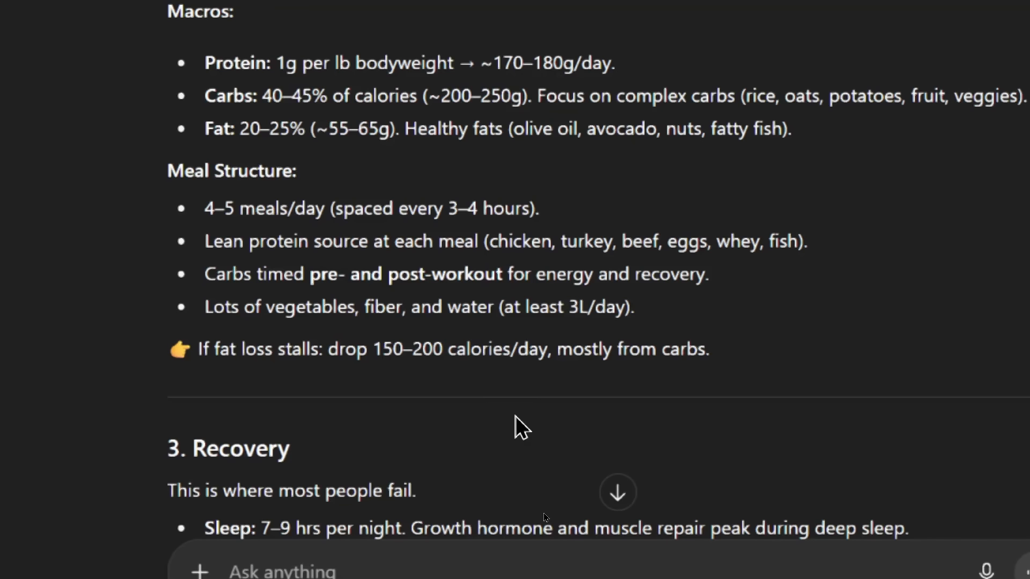
pyautogui.scroll(-3)
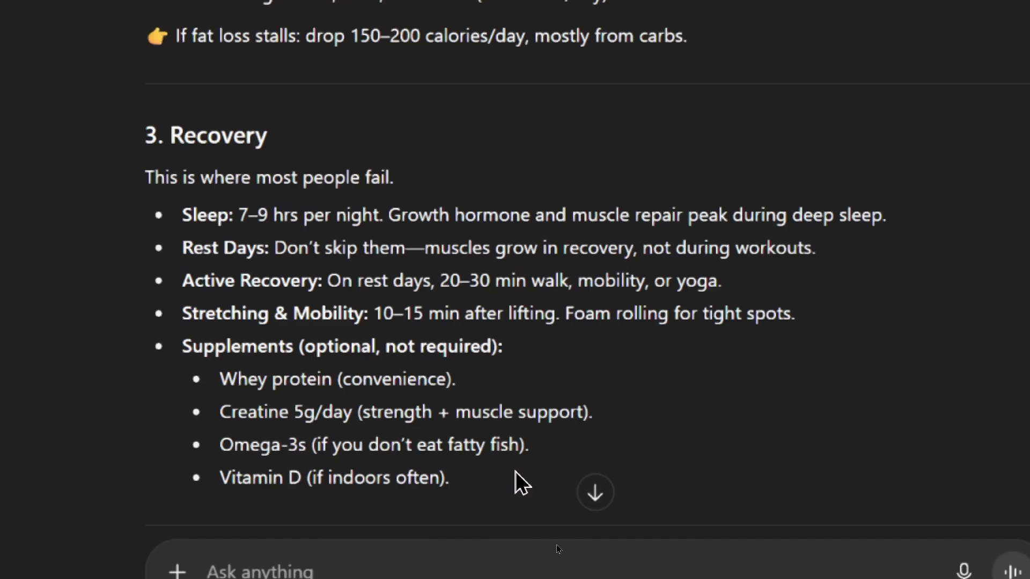
pyautogui.scroll(-3)
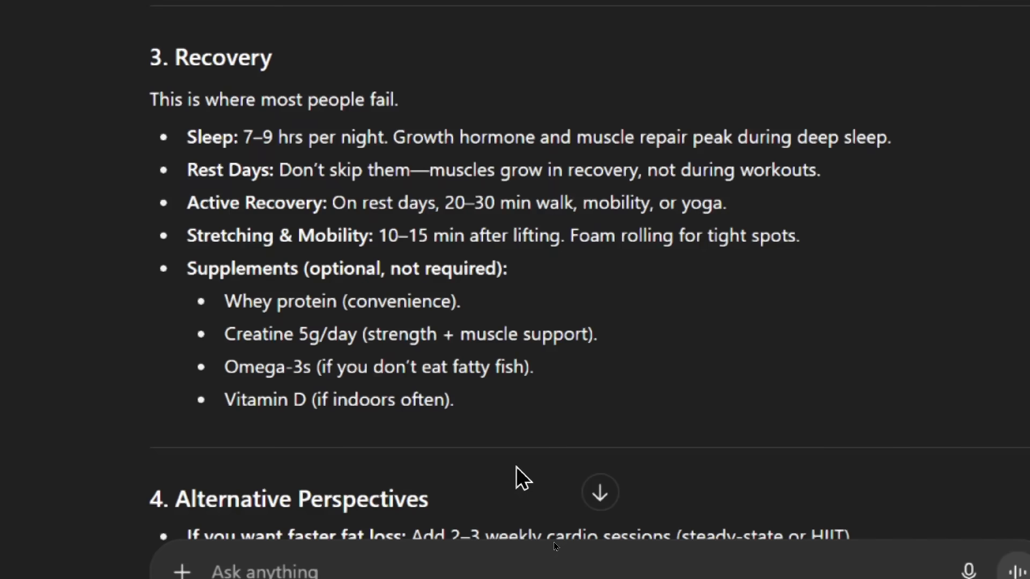
pyautogui.scroll(-3)
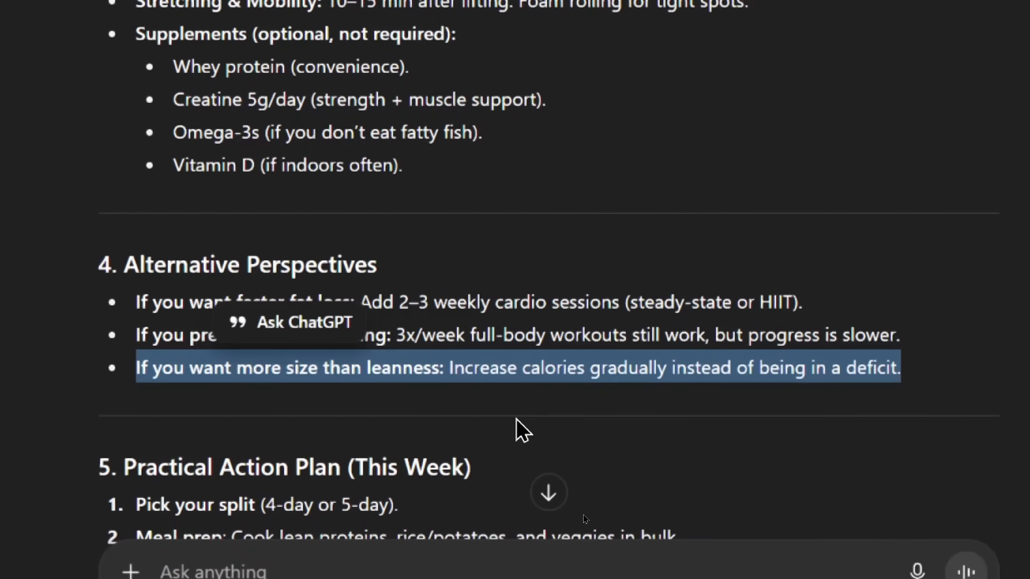
pyautogui.scroll(-3)
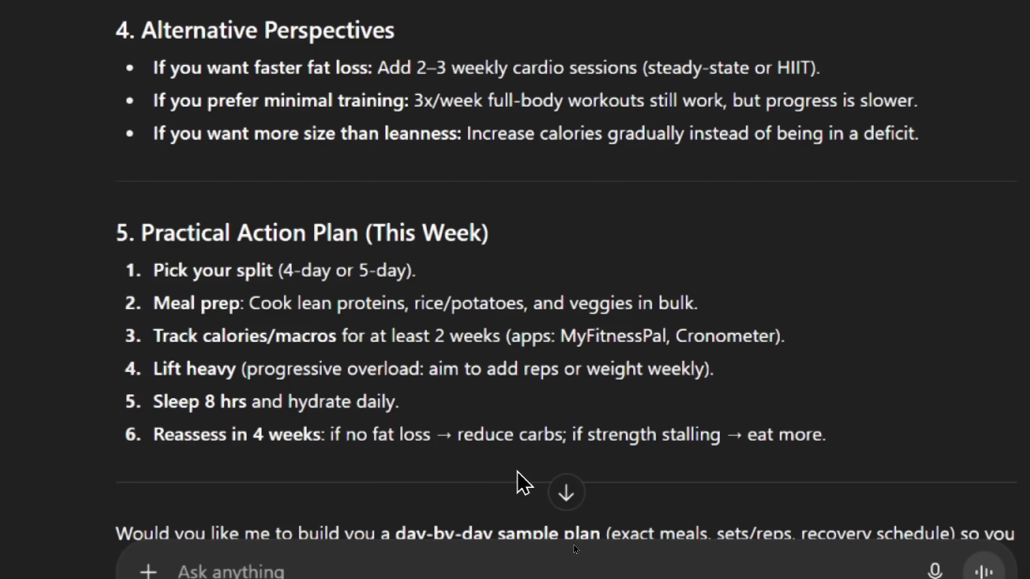
pyautogui.scroll(-3)
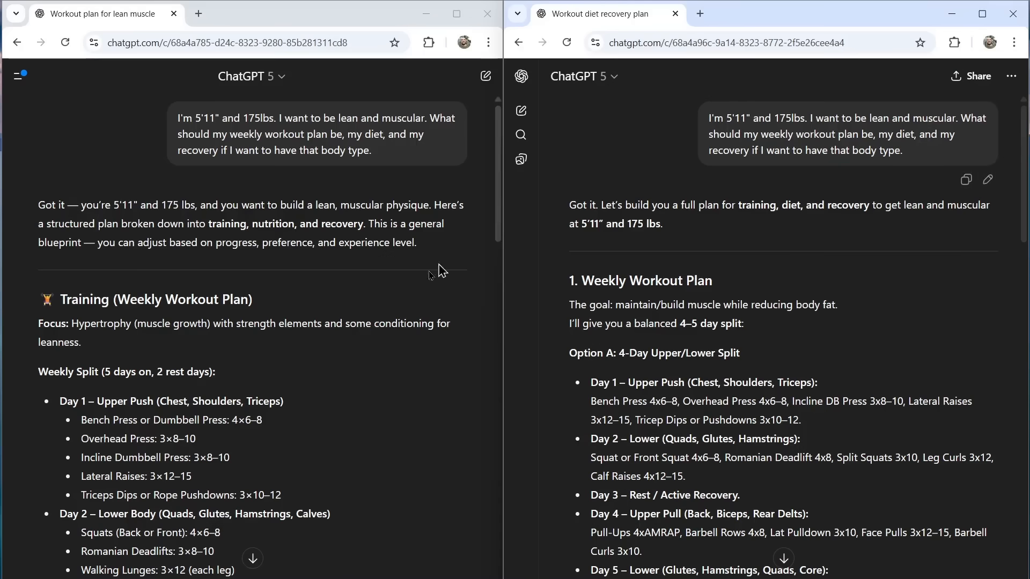
pyautogui.moveTo(391, 298)
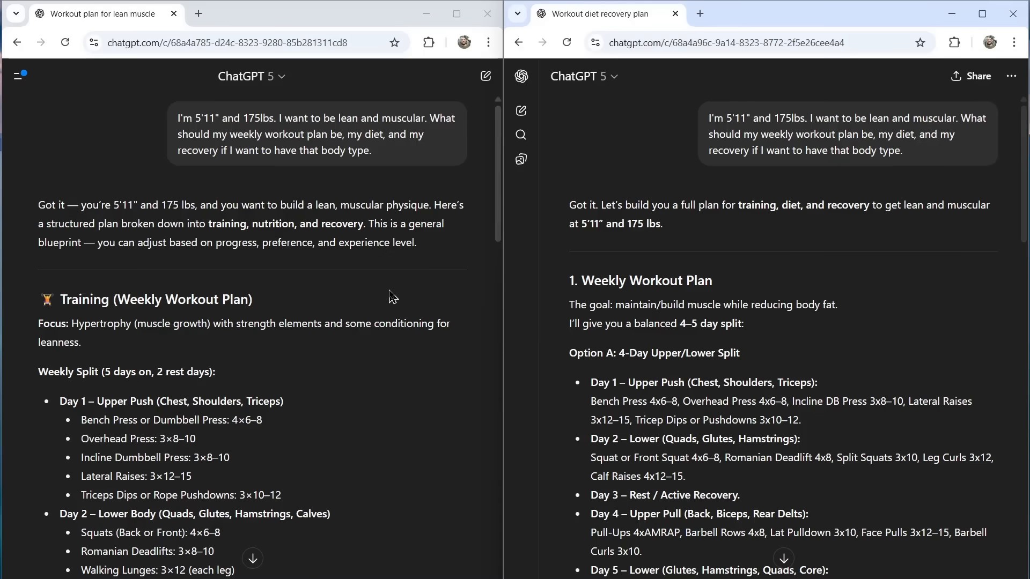
pyautogui.moveTo(842, 277)
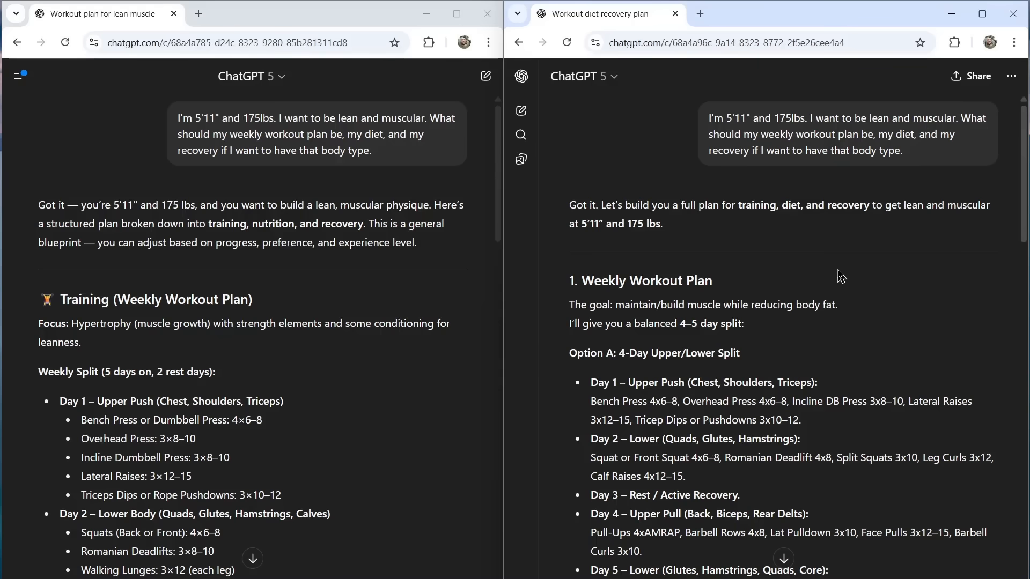
pyautogui.scroll(-3)
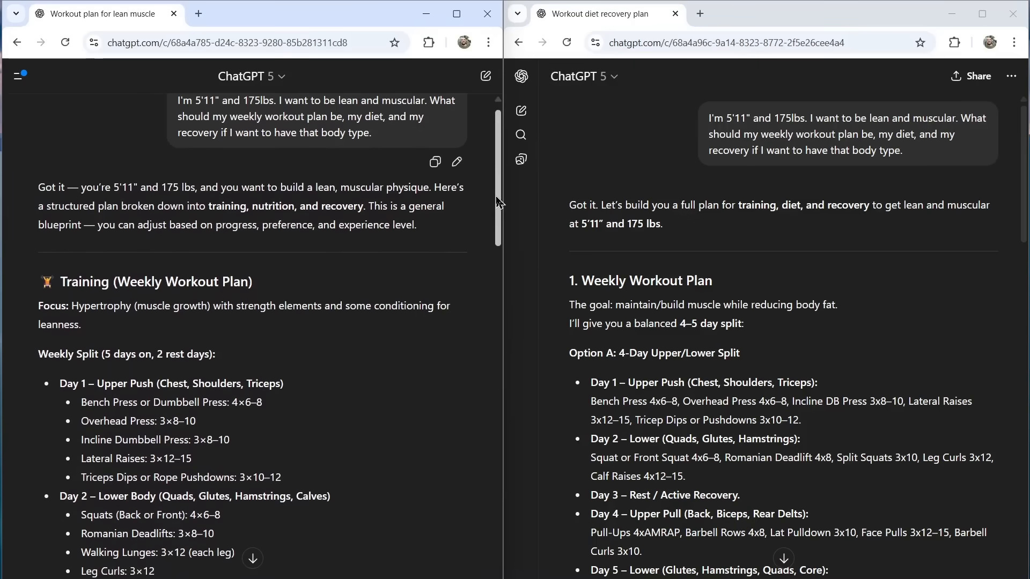
pyautogui.scroll(-3)
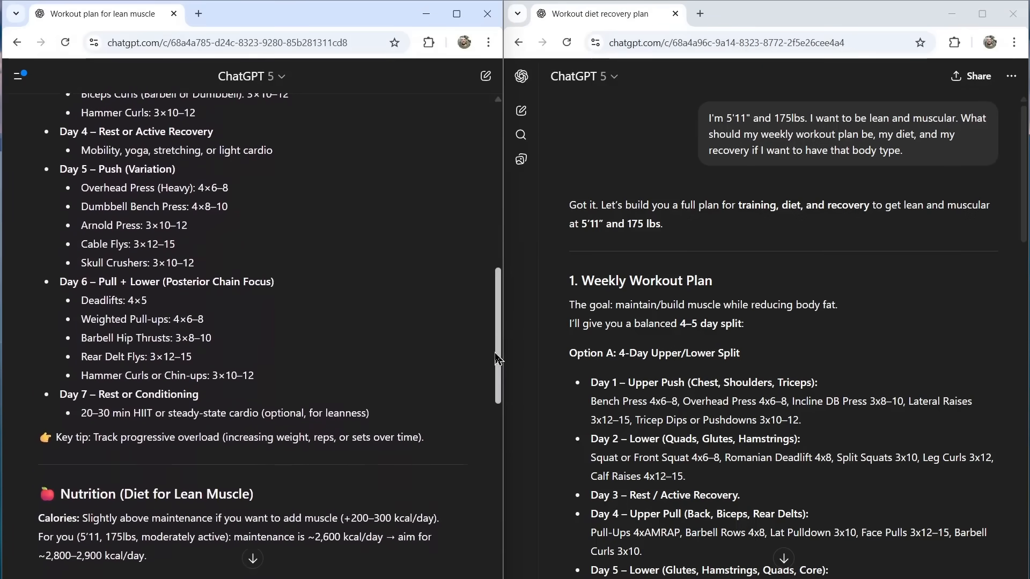
pyautogui.scroll(-3)
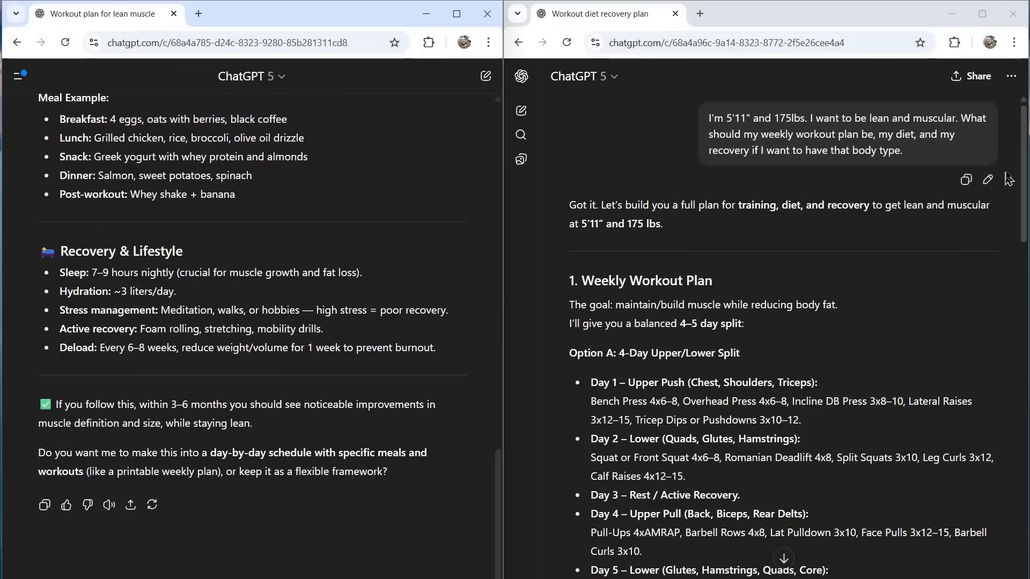
pyautogui.scroll(-3)
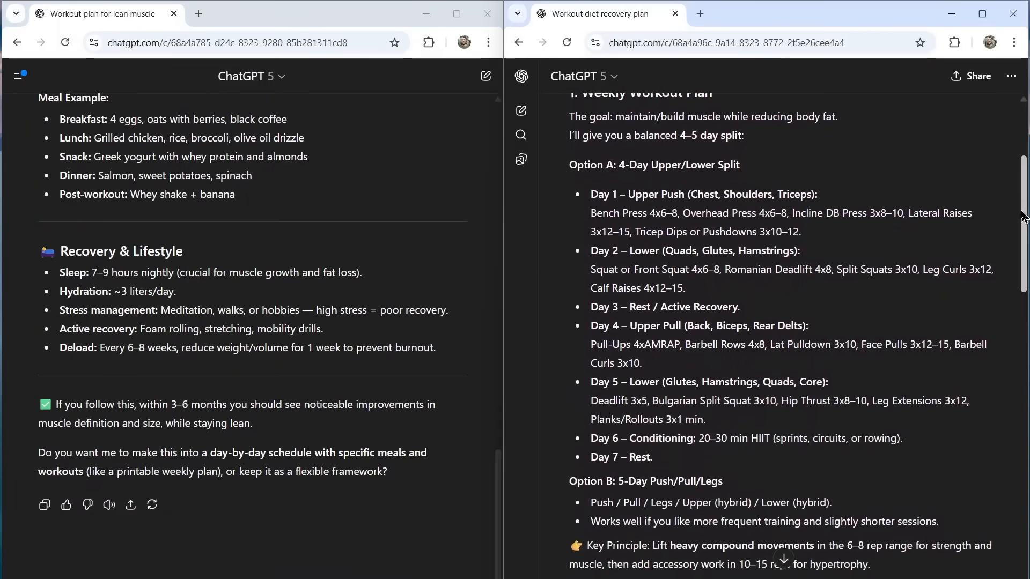
pyautogui.scroll(-3)
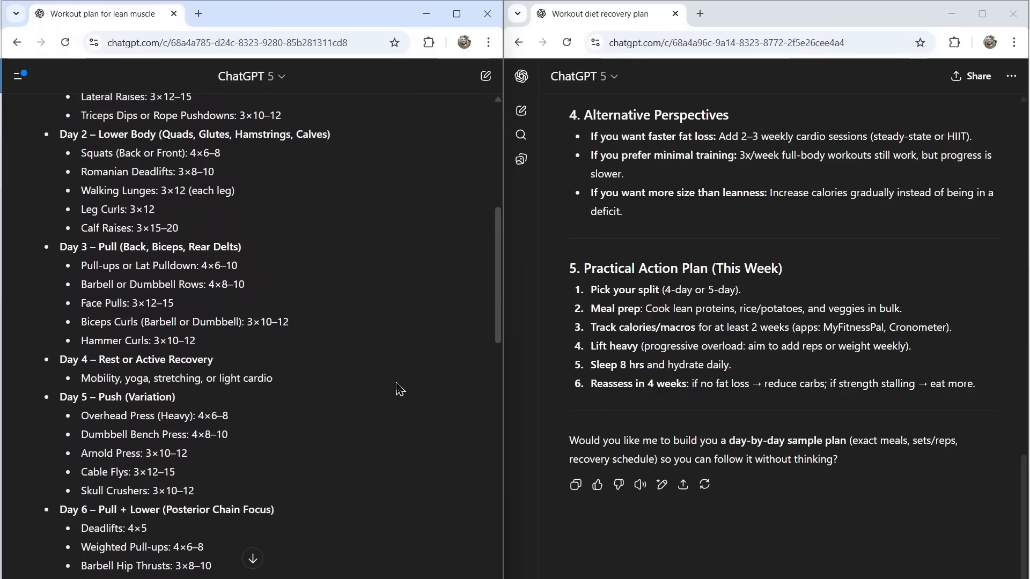
pyautogui.scroll(-3)
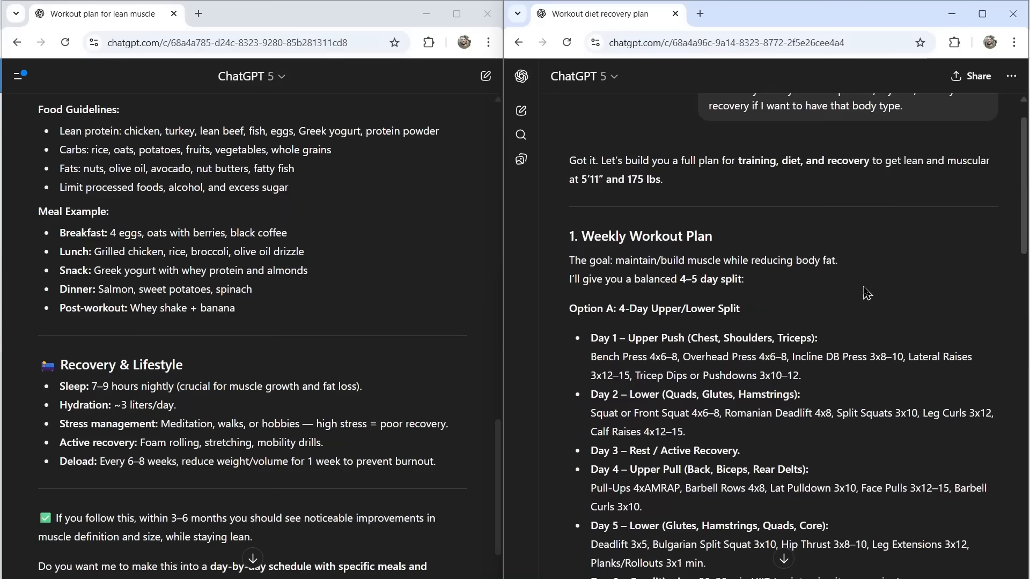
pyautogui.scroll(-3)
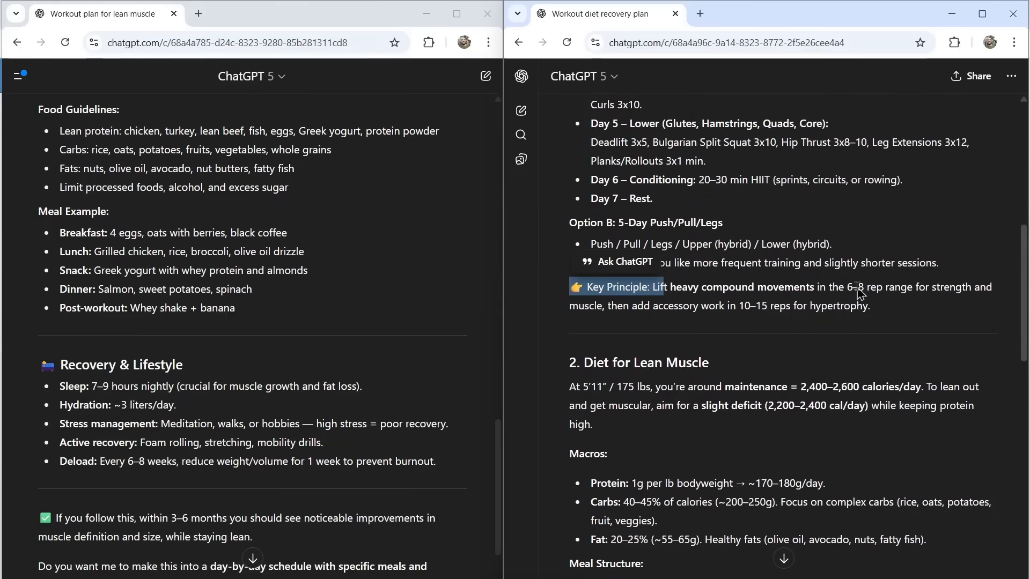
pyautogui.scroll(-3)
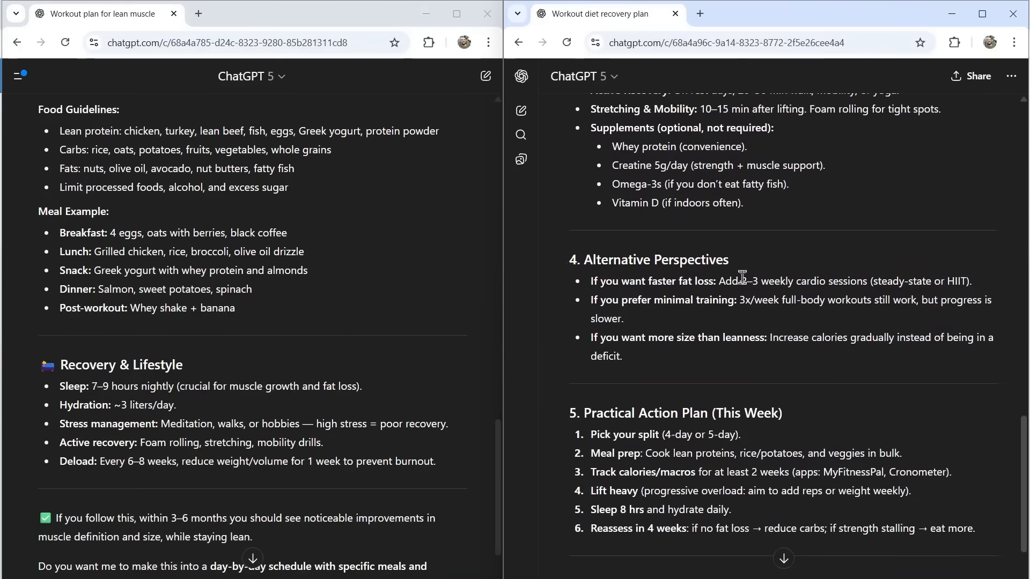
pyautogui.doubleClick(655, 260)
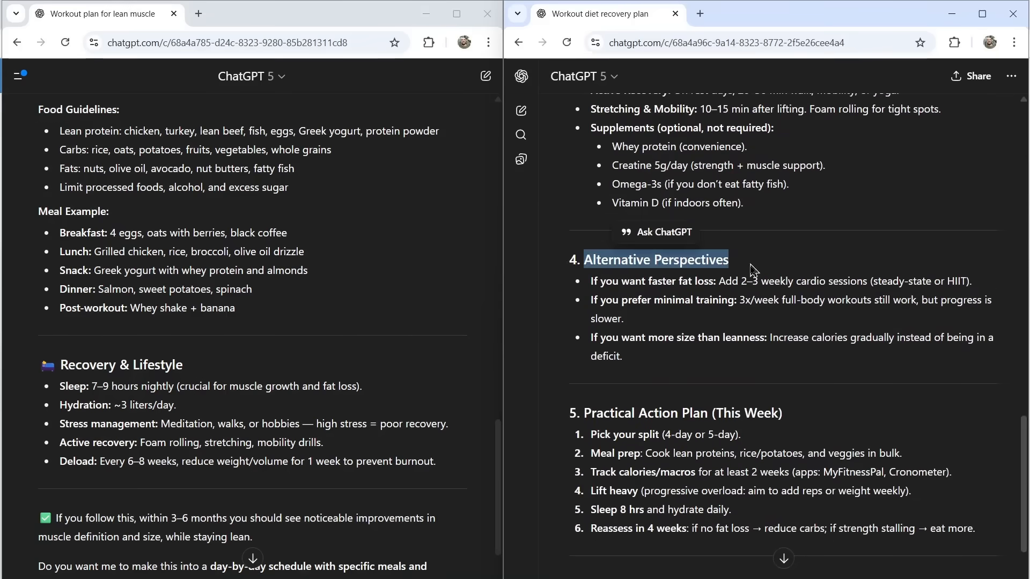